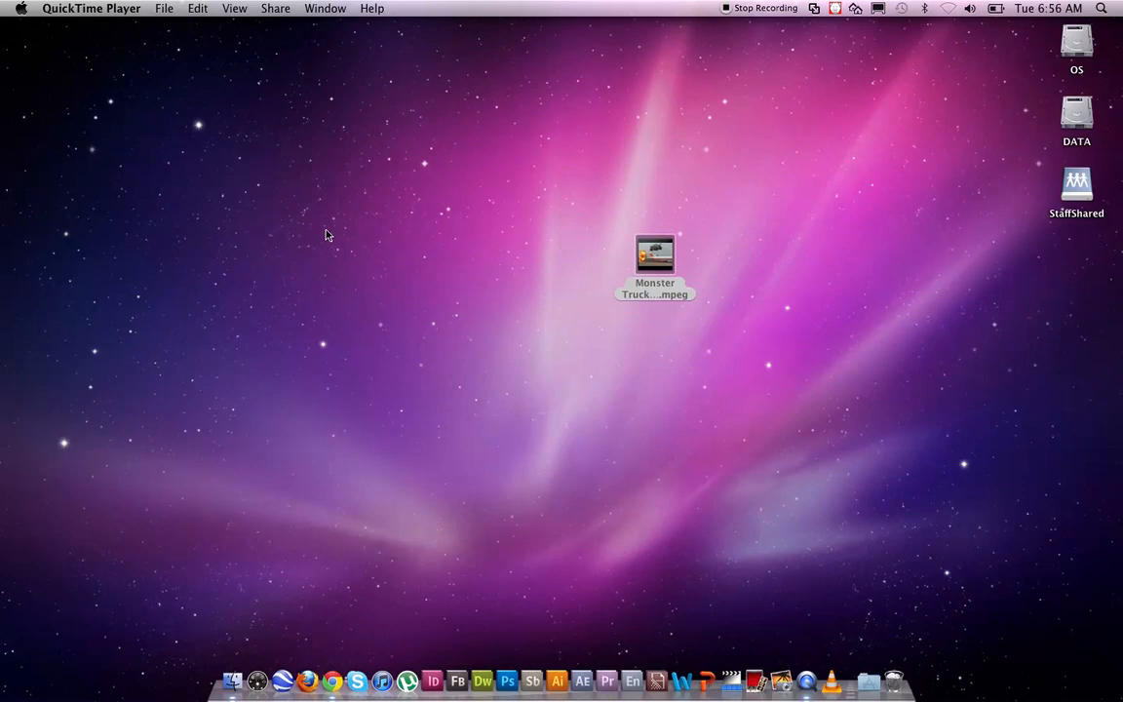
pyautogui.moveTo(366, 240)
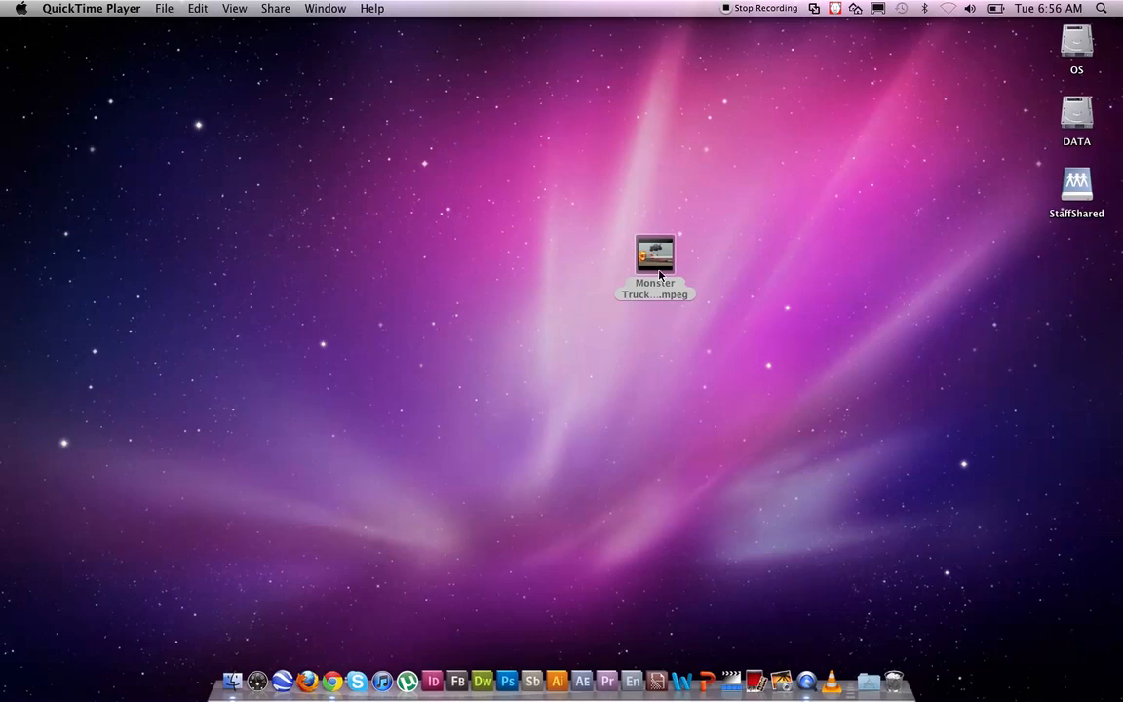
# Move the Monster Truck .mpeg icon on the desktop, Quick Look its footage, then close the preview.
pyautogui.moveTo(655, 255); pyautogui.dragTo(713, 211)
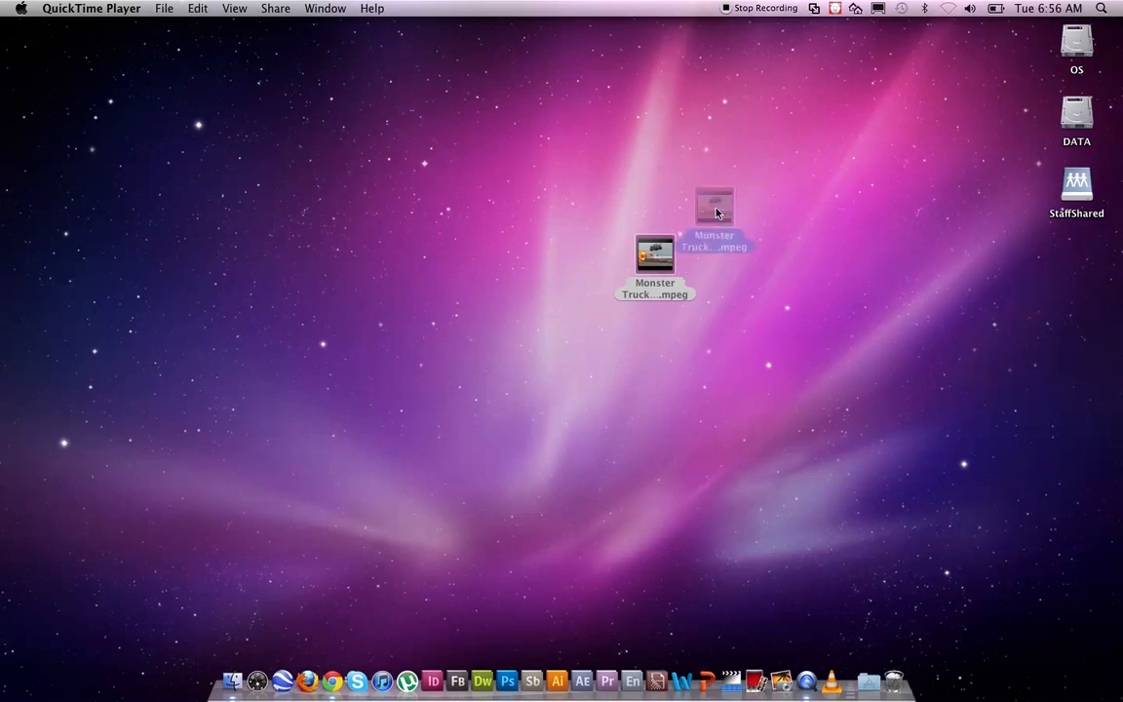
pyautogui.moveTo(655, 253); pyautogui.dragTo(717, 199)
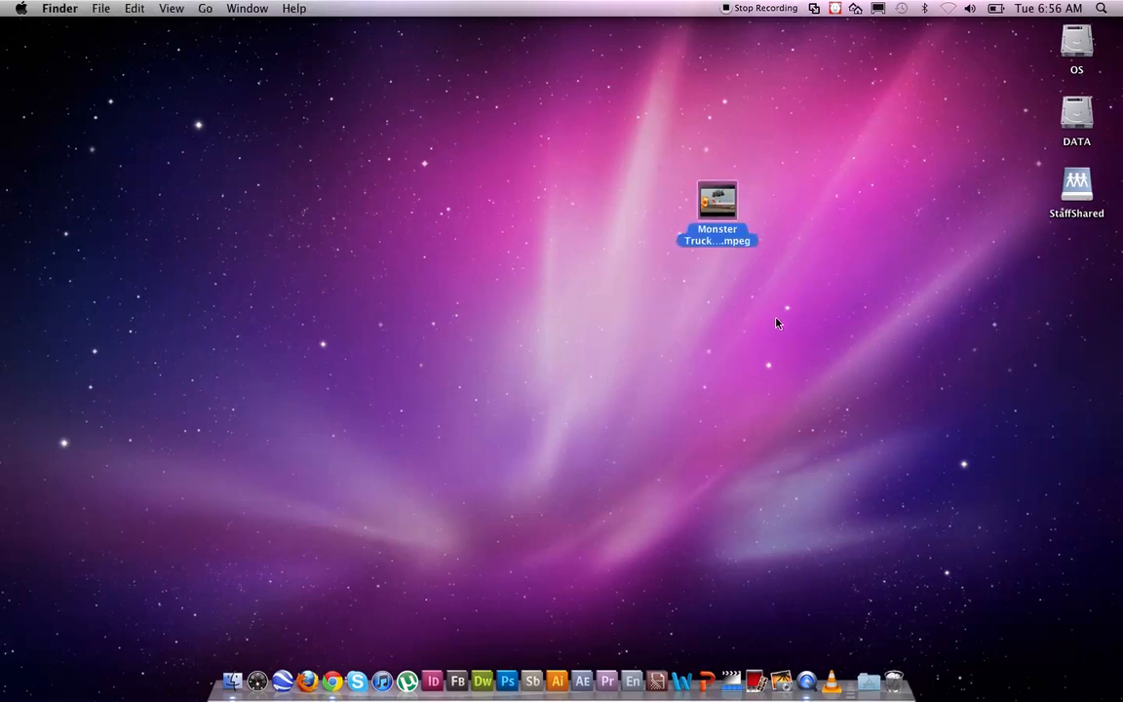
pyautogui.doubleClick(717, 201)
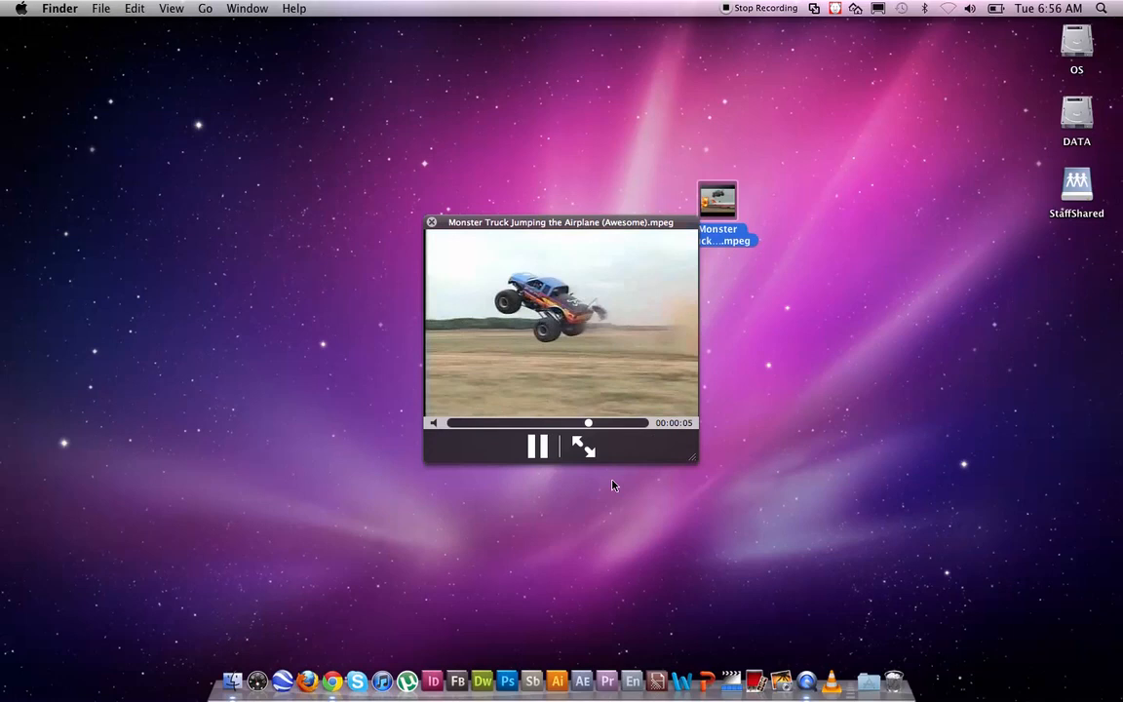
pyautogui.click(433, 223)
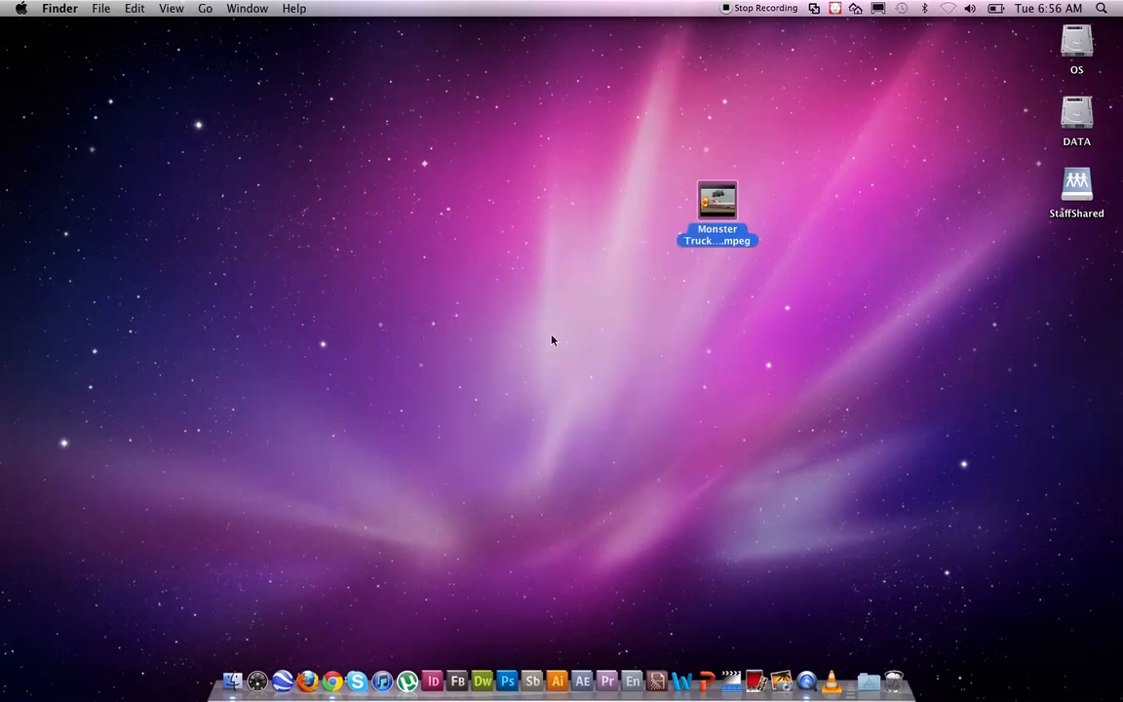
pyautogui.moveTo(562, 337)
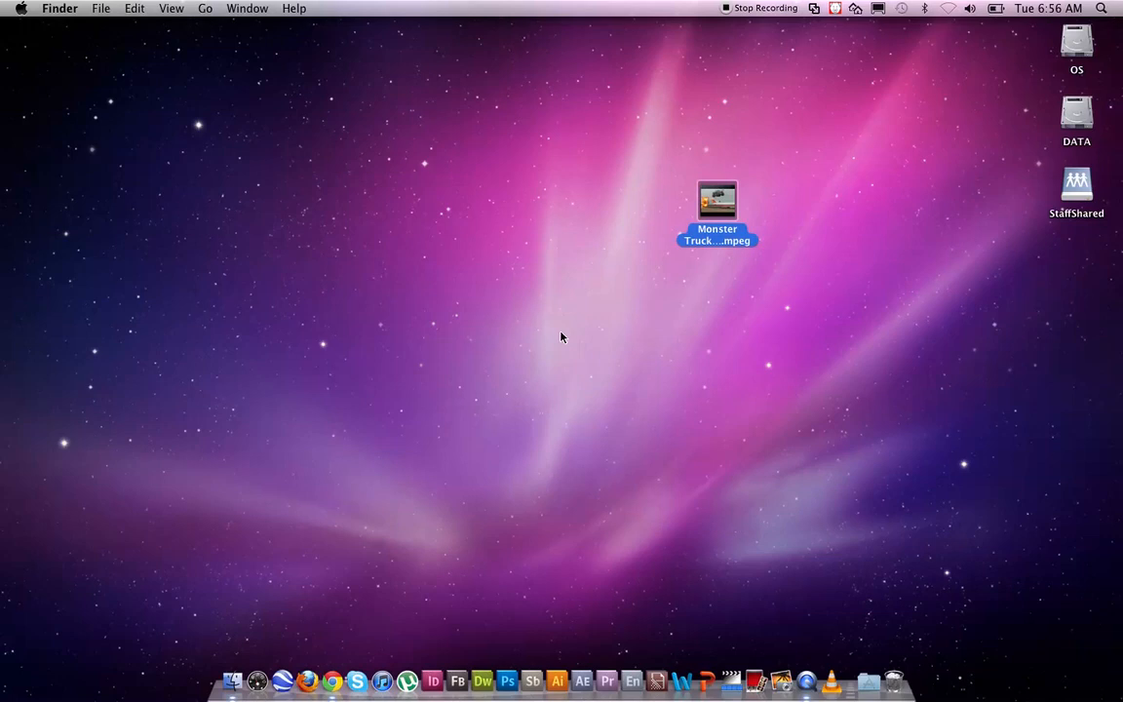
pyautogui.moveTo(554, 331)
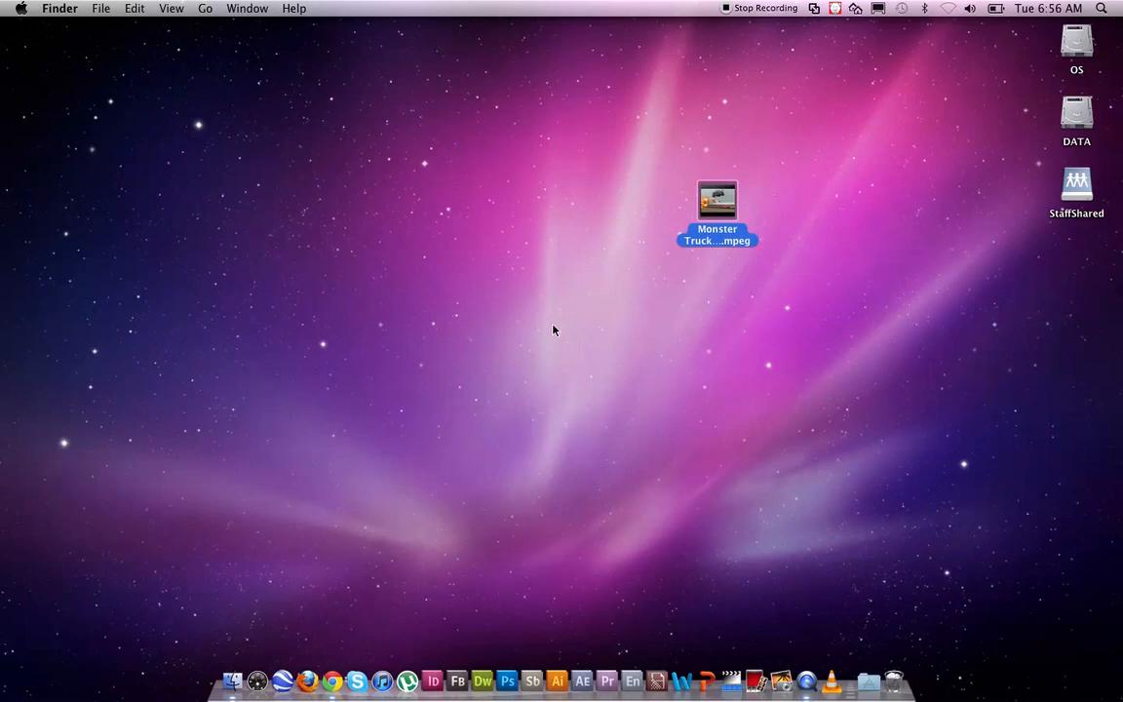
pyautogui.moveTo(540, 343)
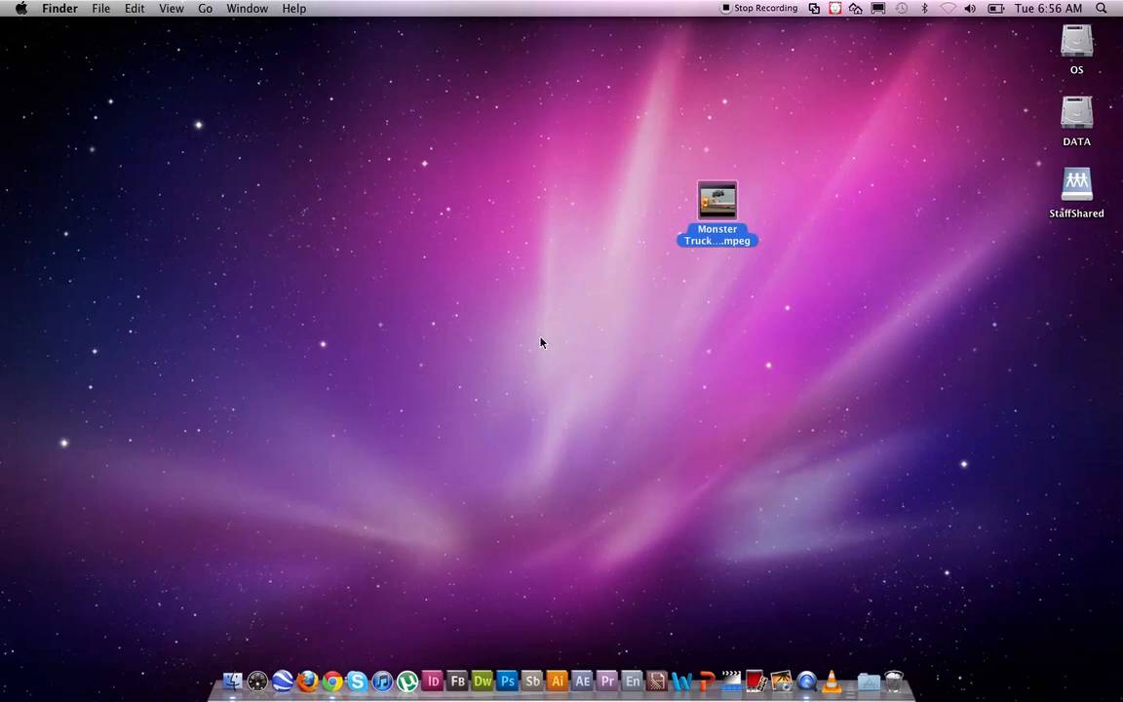
pyautogui.moveTo(531, 680)
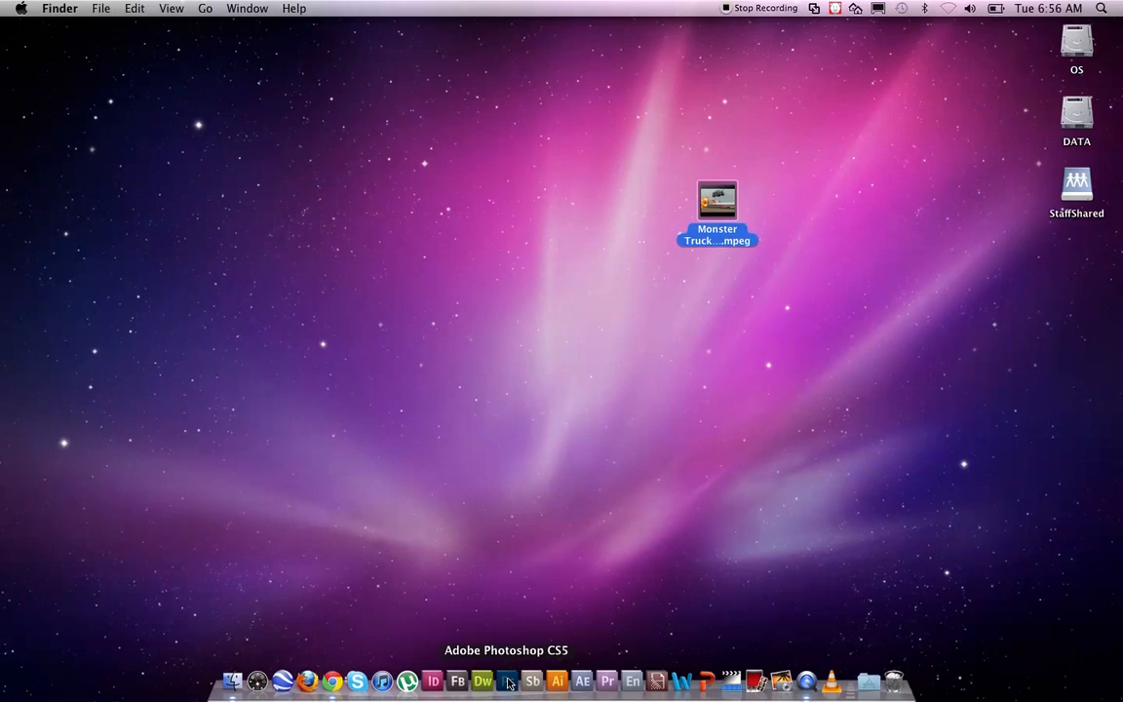
# Launch Photoshop CS5 from the Dock.
pyautogui.click(507, 681)
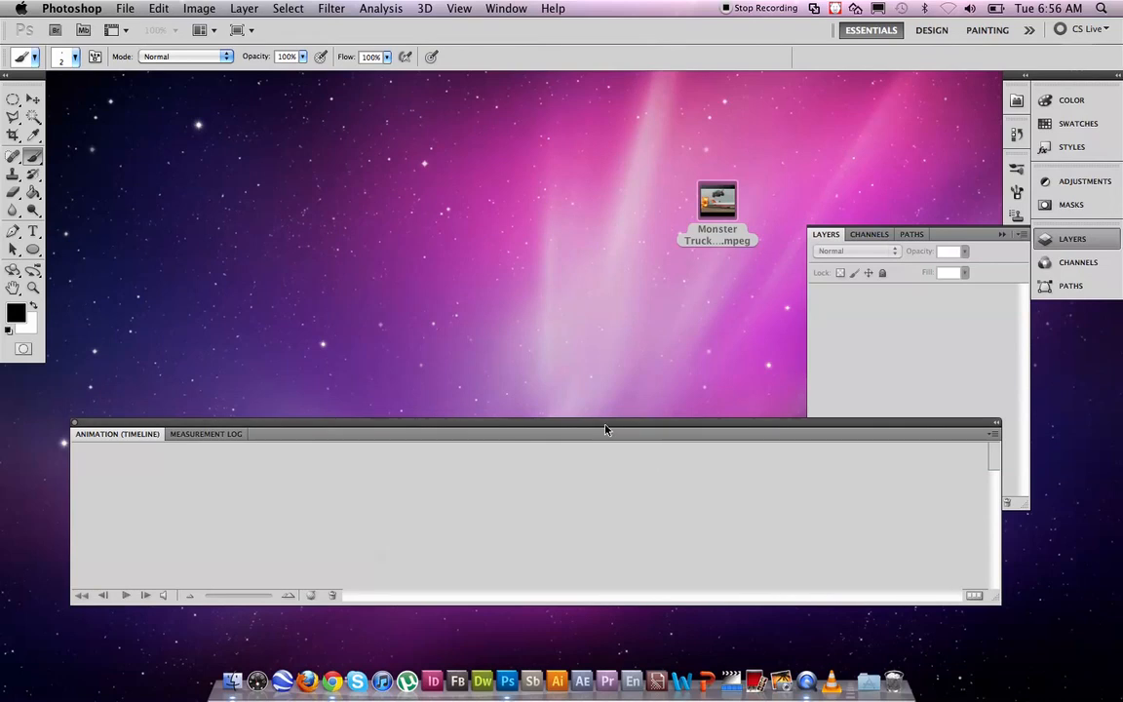
pyautogui.moveTo(218, 141)
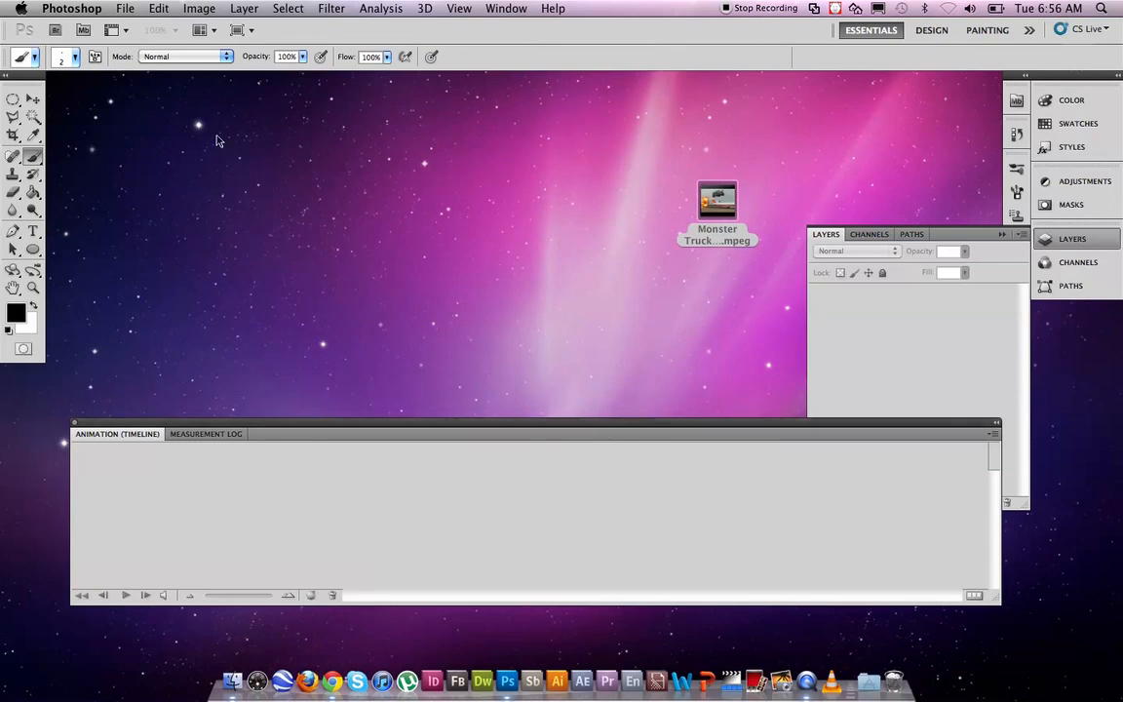
pyautogui.moveTo(207, 144)
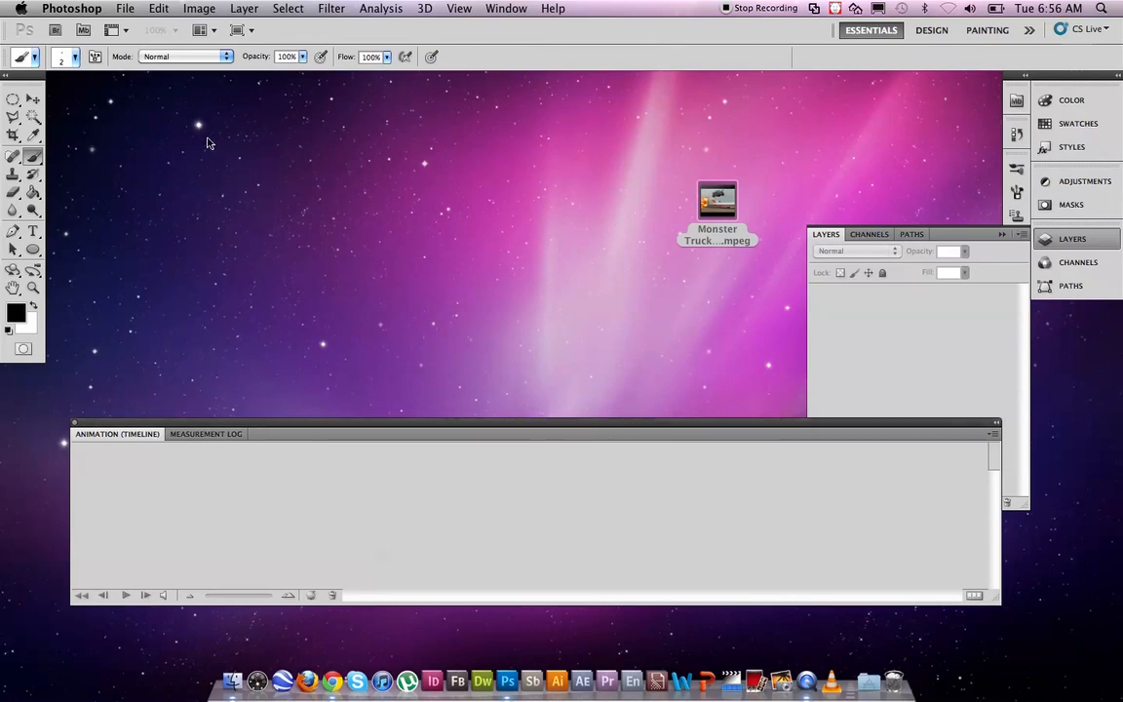
# Open the Monster Truck .mpeg from the Desktop via File > Open as a video document.
pyautogui.click(125, 7)
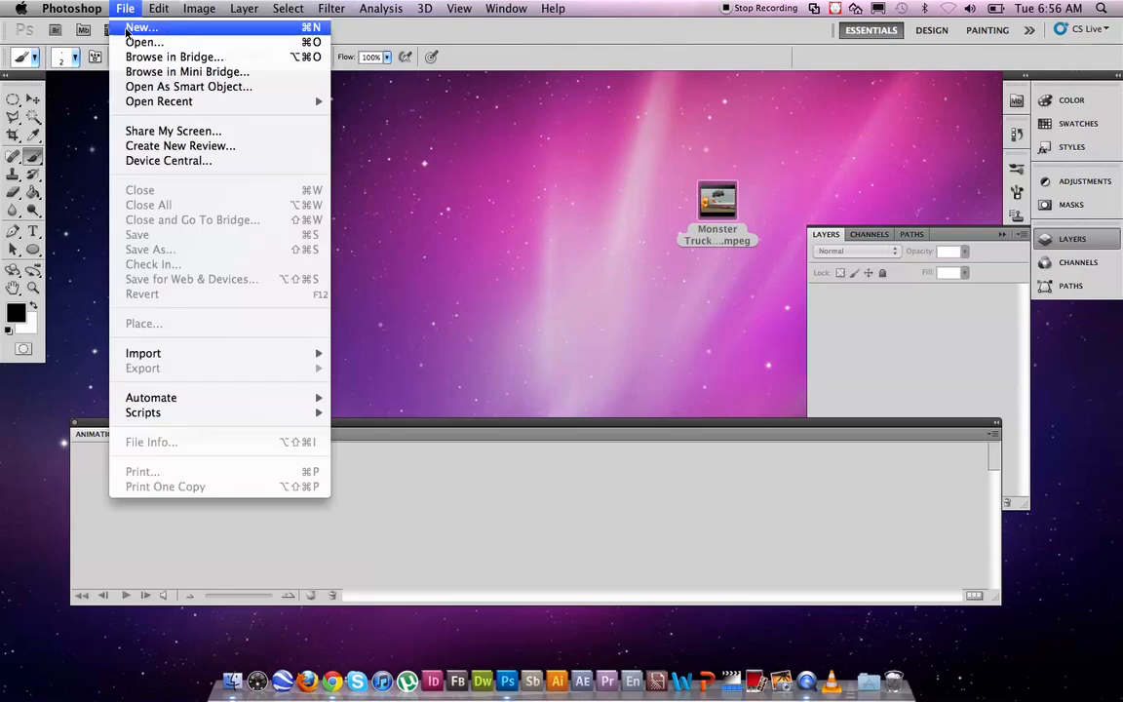
pyautogui.click(144, 43)
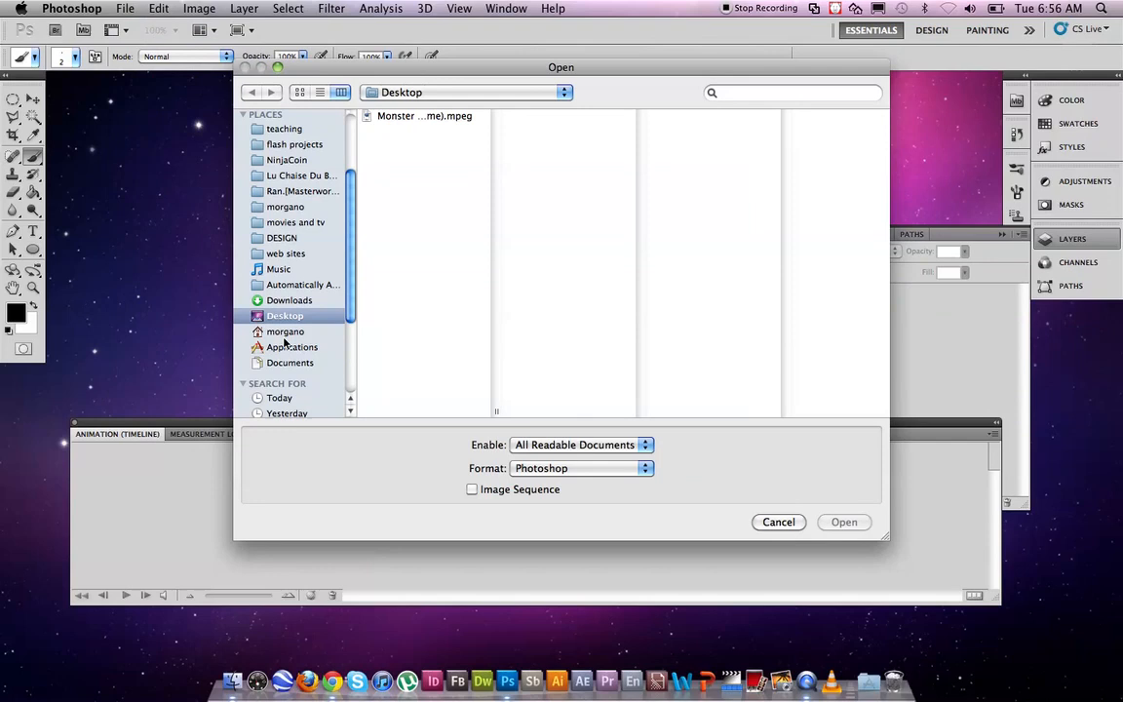
pyautogui.scroll(-3)
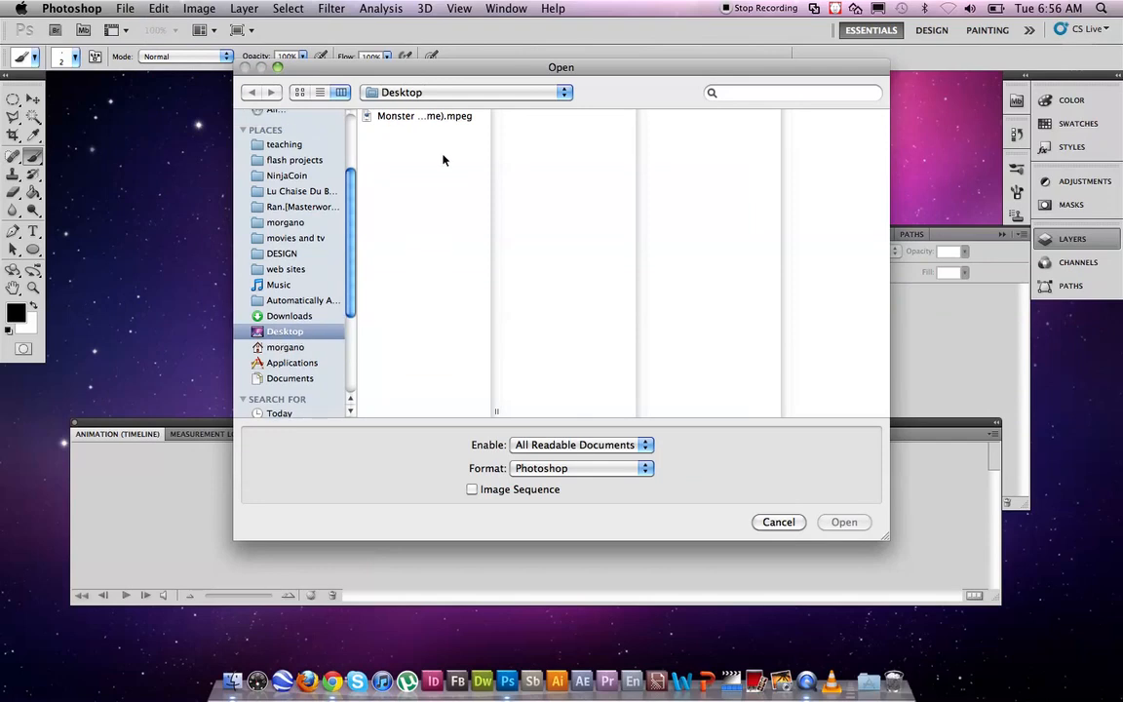
pyautogui.click(425, 117)
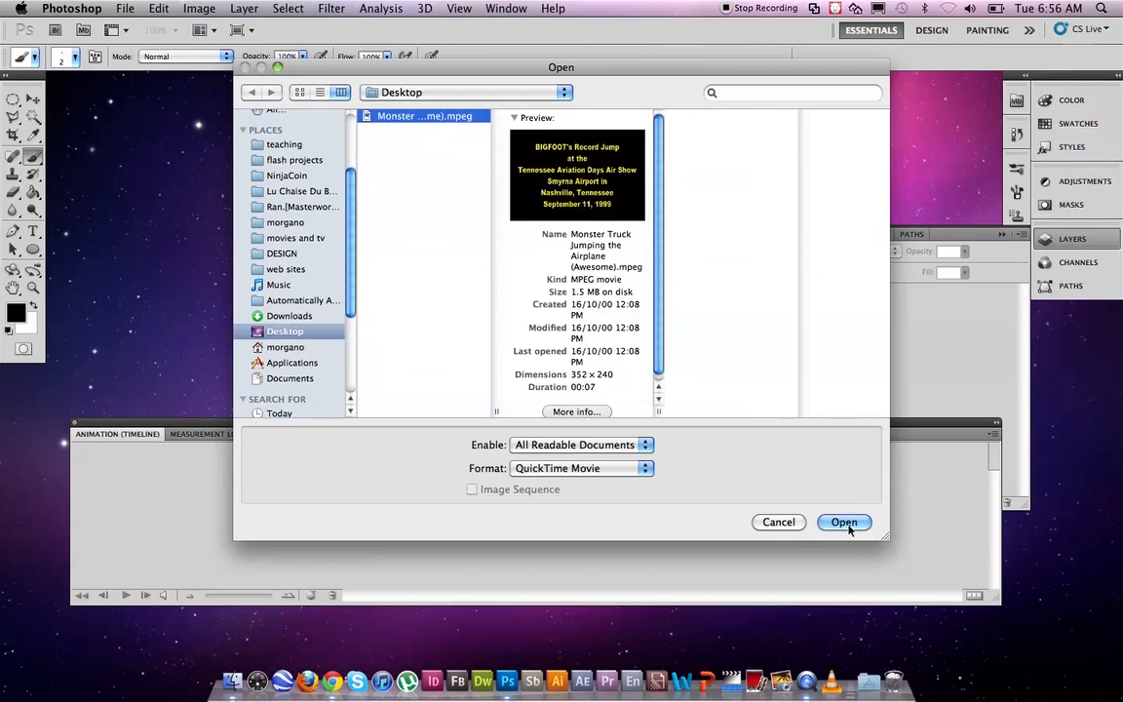
pyautogui.click(842, 522)
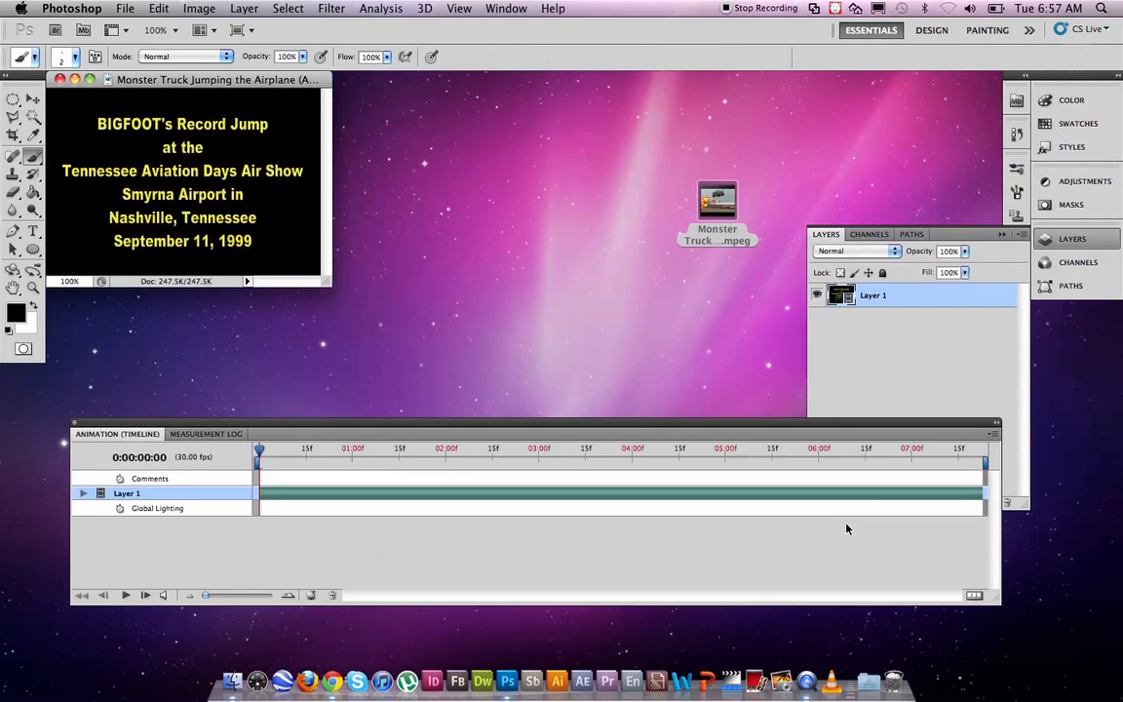
# Enlarge the video document window by dragging its resize corner.
pyautogui.moveTo(327, 288); pyautogui.dragTo(608, 398)
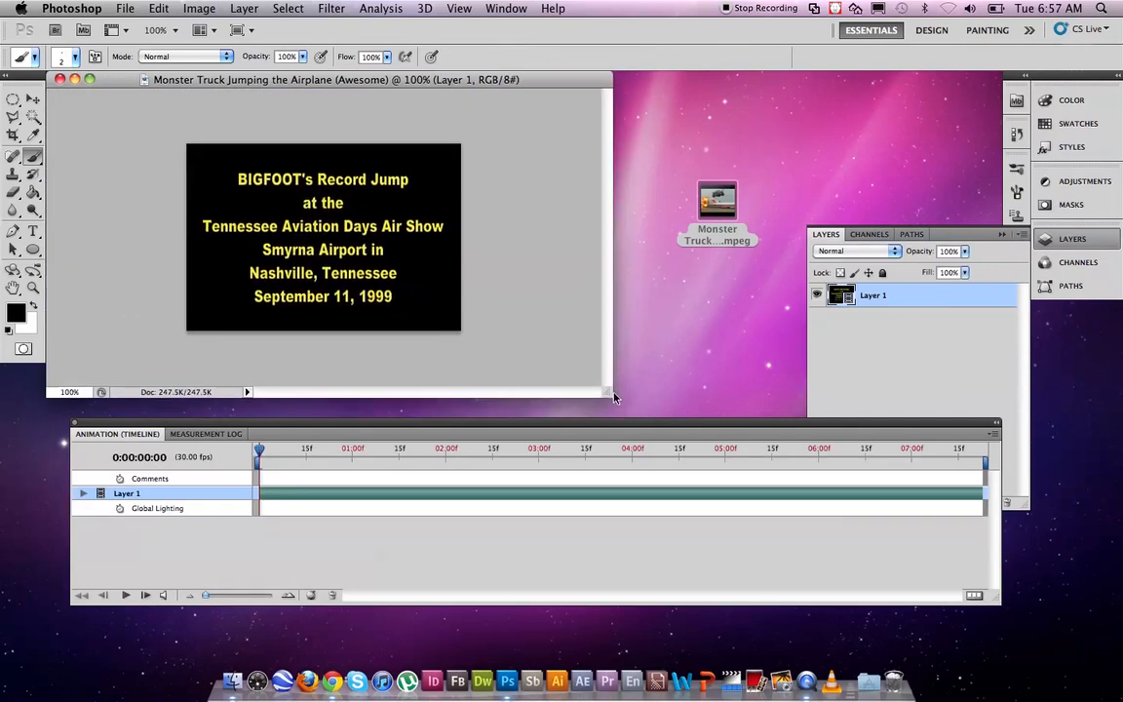
pyautogui.moveTo(612, 396); pyautogui.dragTo(630, 409)
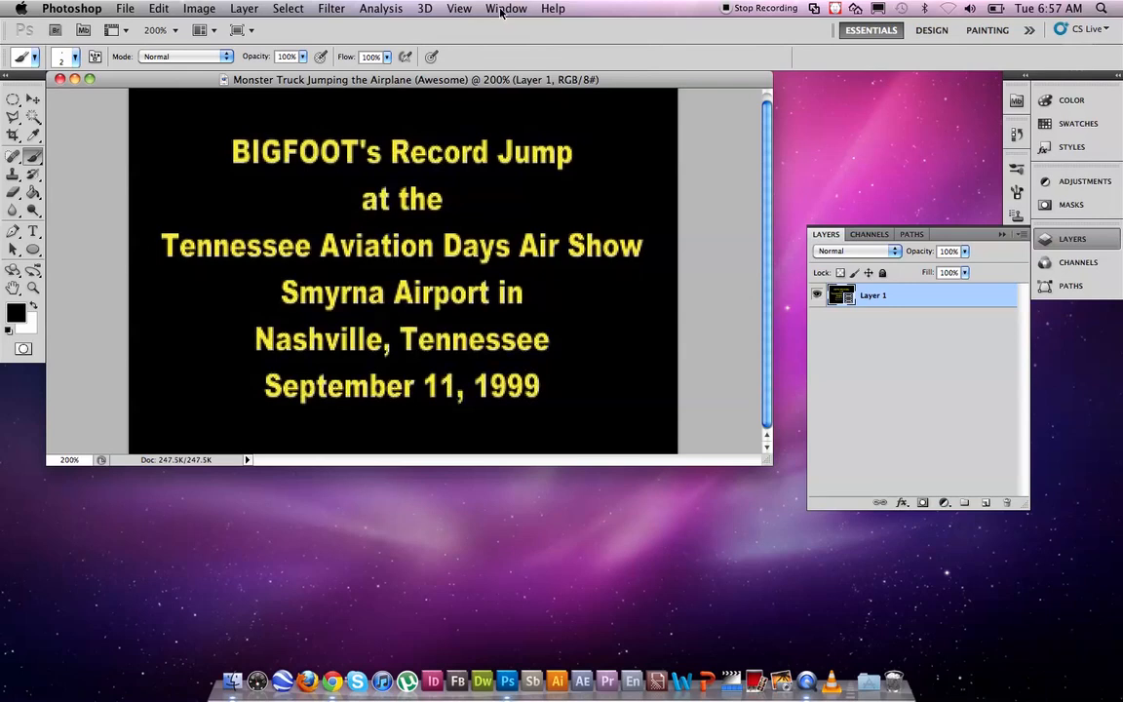
# Show the Animation timeline again and scrub the playhead through the truck's jump footage.
pyautogui.click(507, 8)
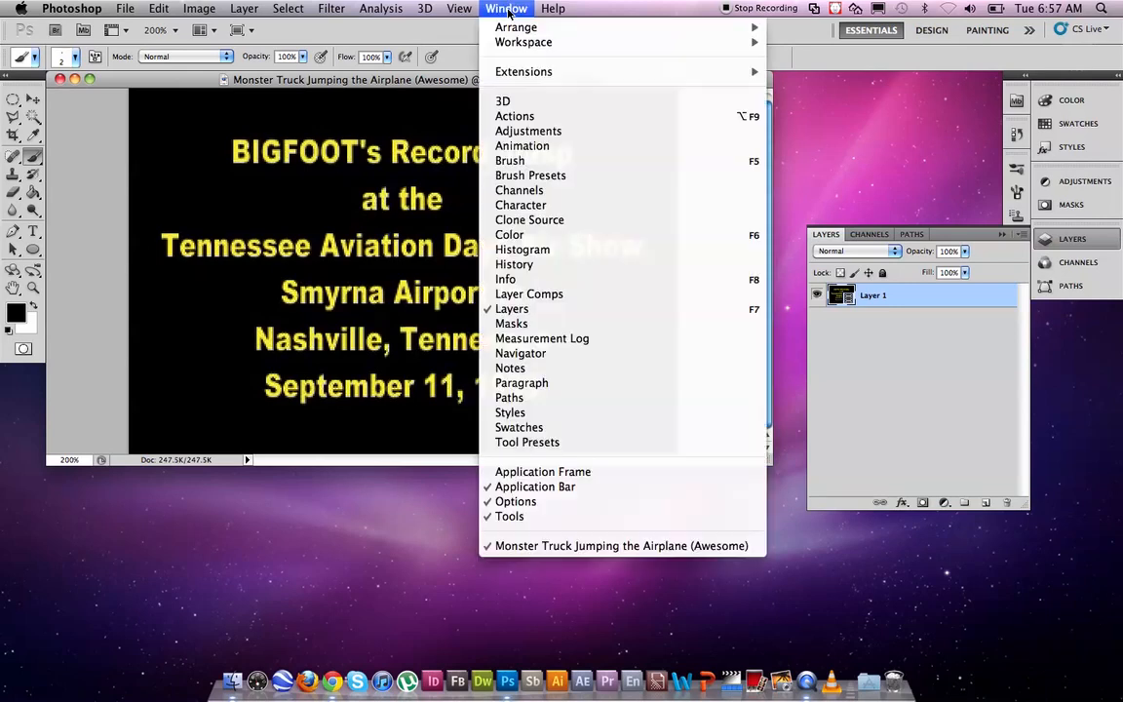
pyautogui.moveTo(523, 144)
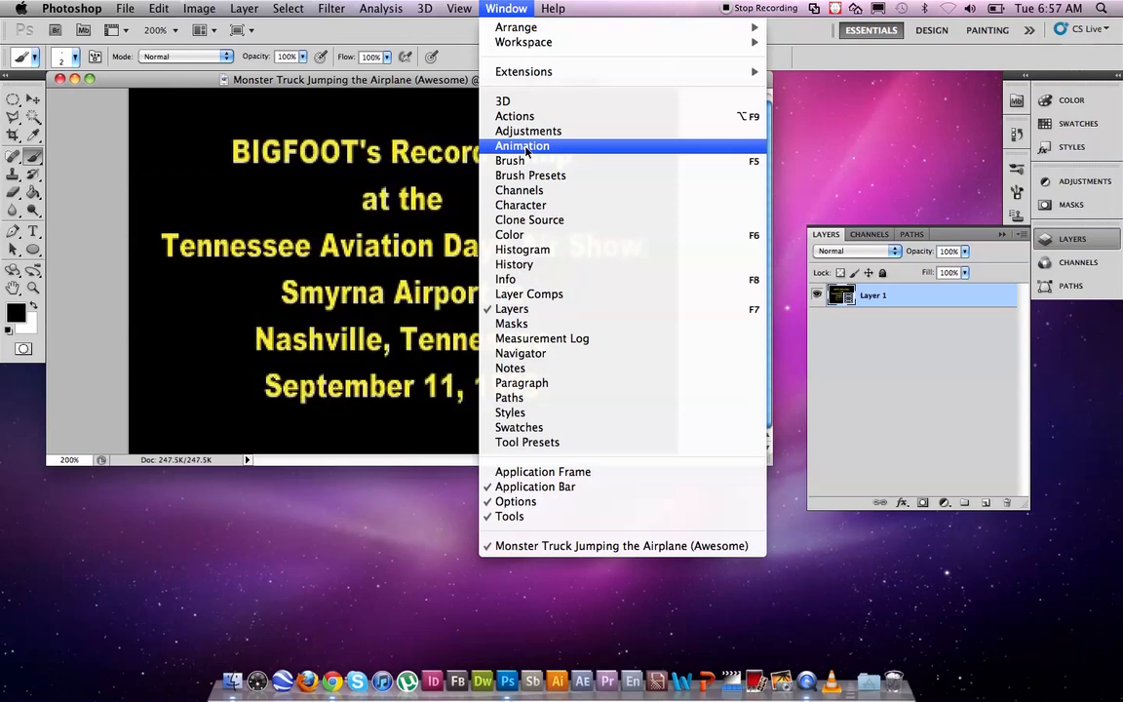
pyautogui.click(522, 145)
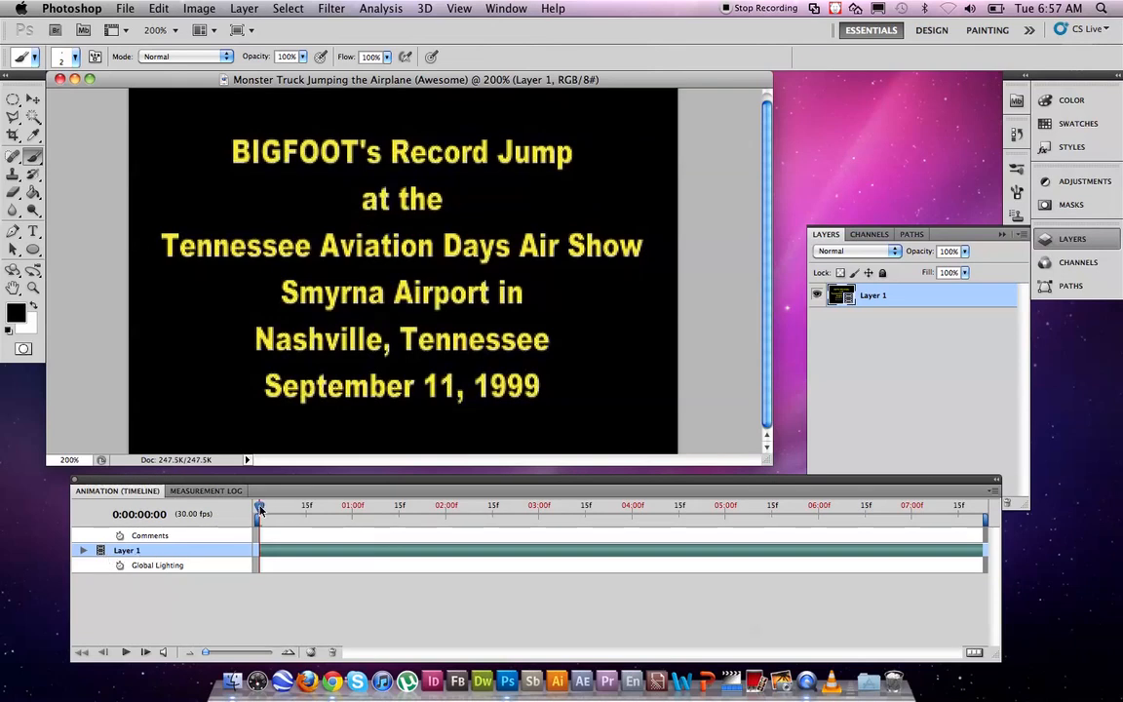
pyautogui.moveTo(261, 507)
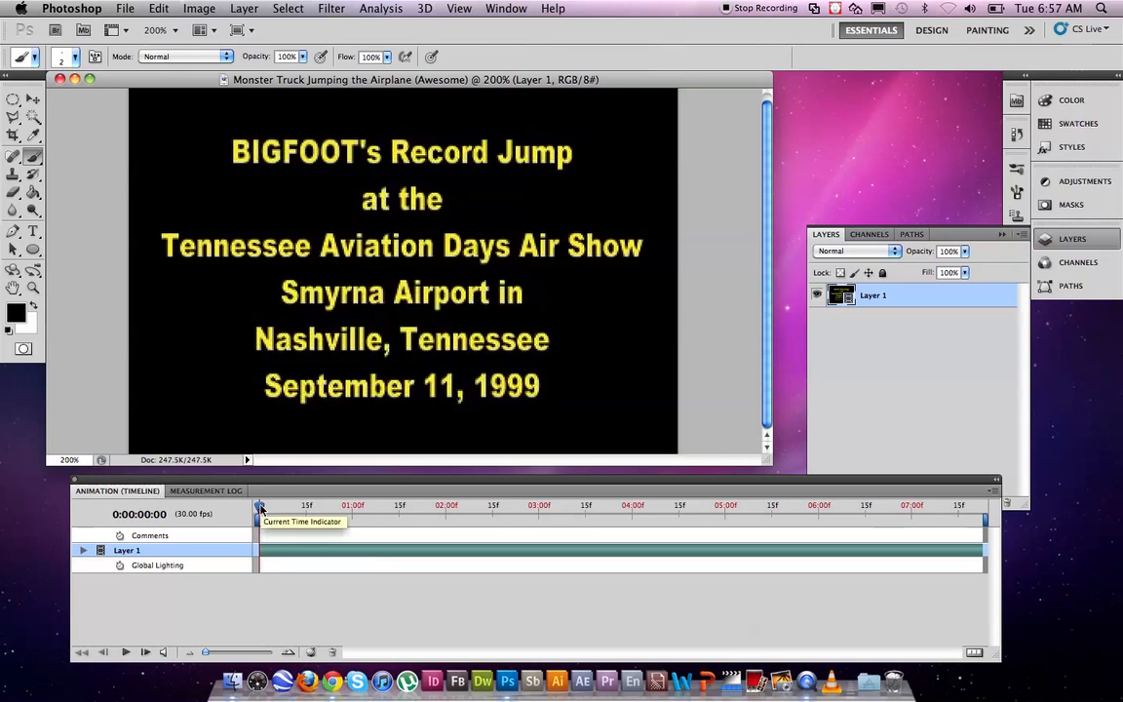
pyautogui.moveTo(262, 505); pyautogui.dragTo(457, 505)
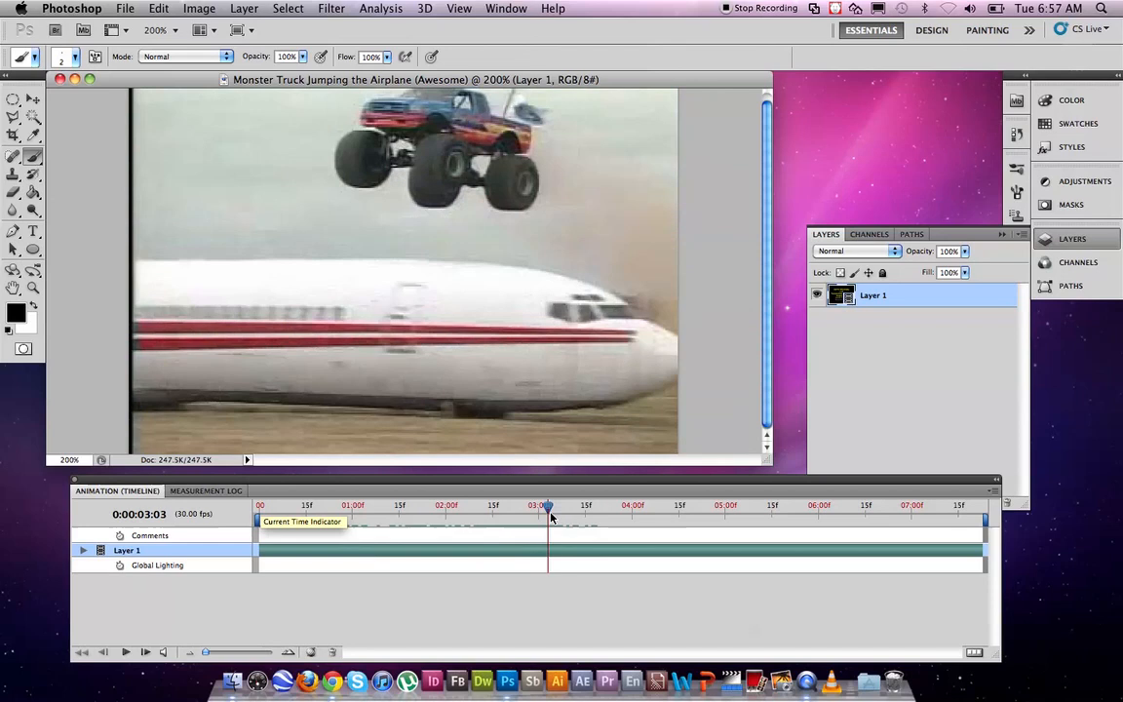
pyautogui.moveTo(550, 517); pyautogui.dragTo(725, 516)
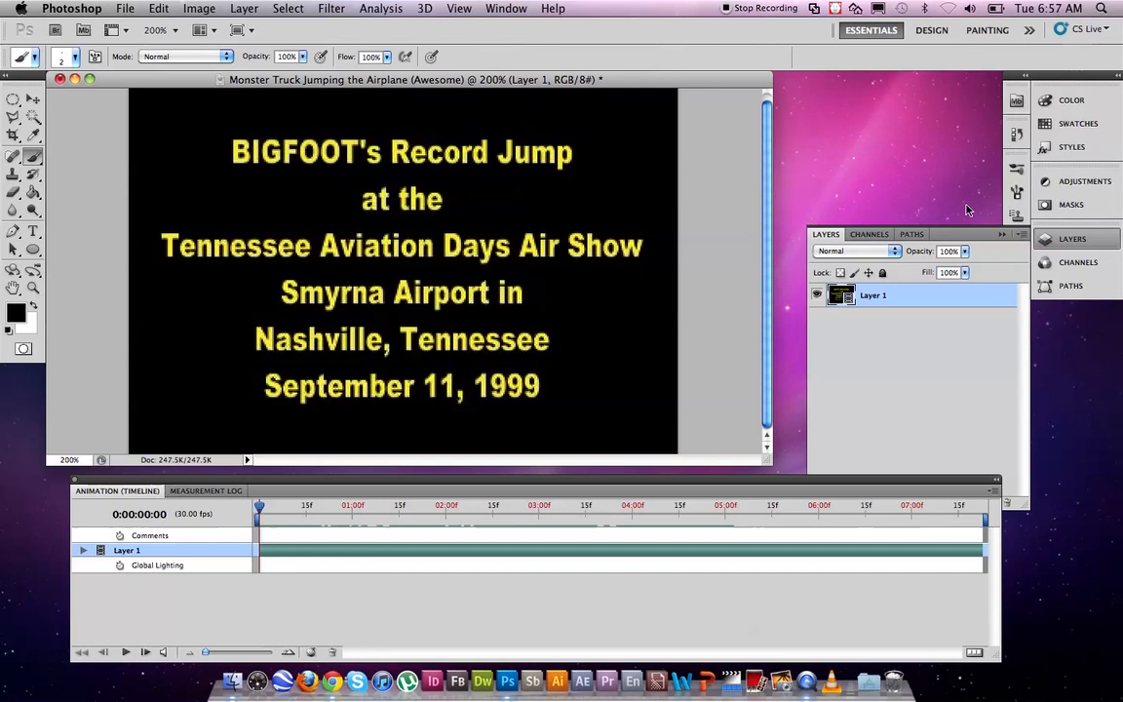
# Show the Layers panel from the Window menu.
pyautogui.click(507, 7)
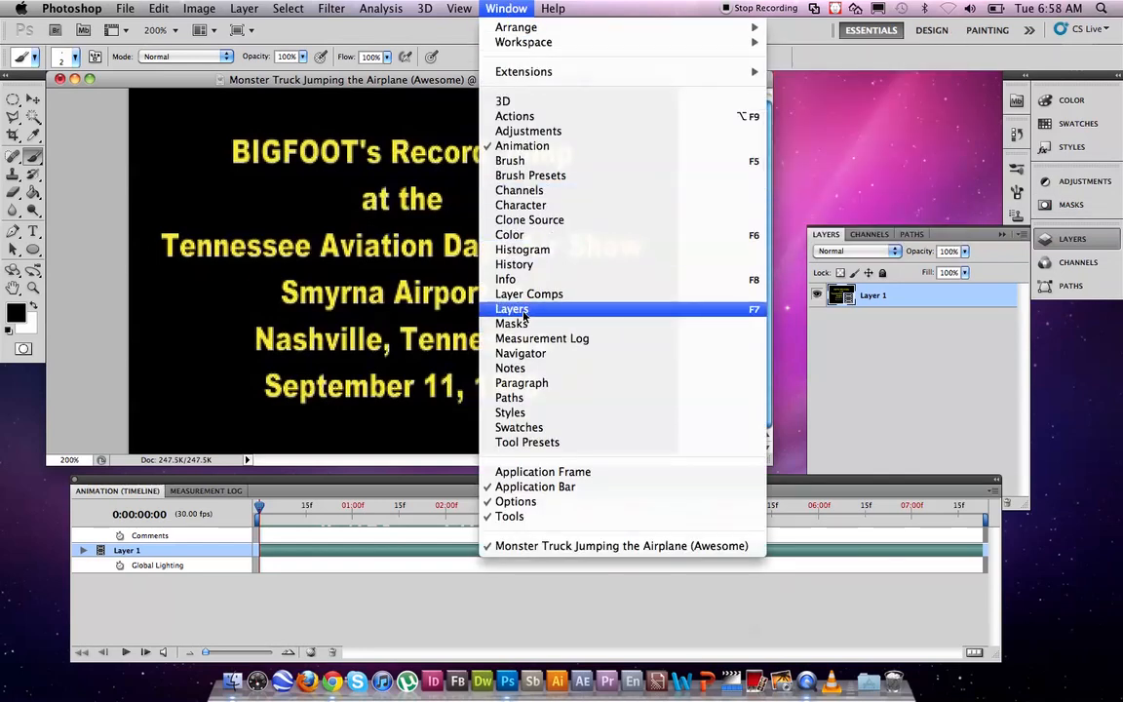
pyautogui.click(511, 308)
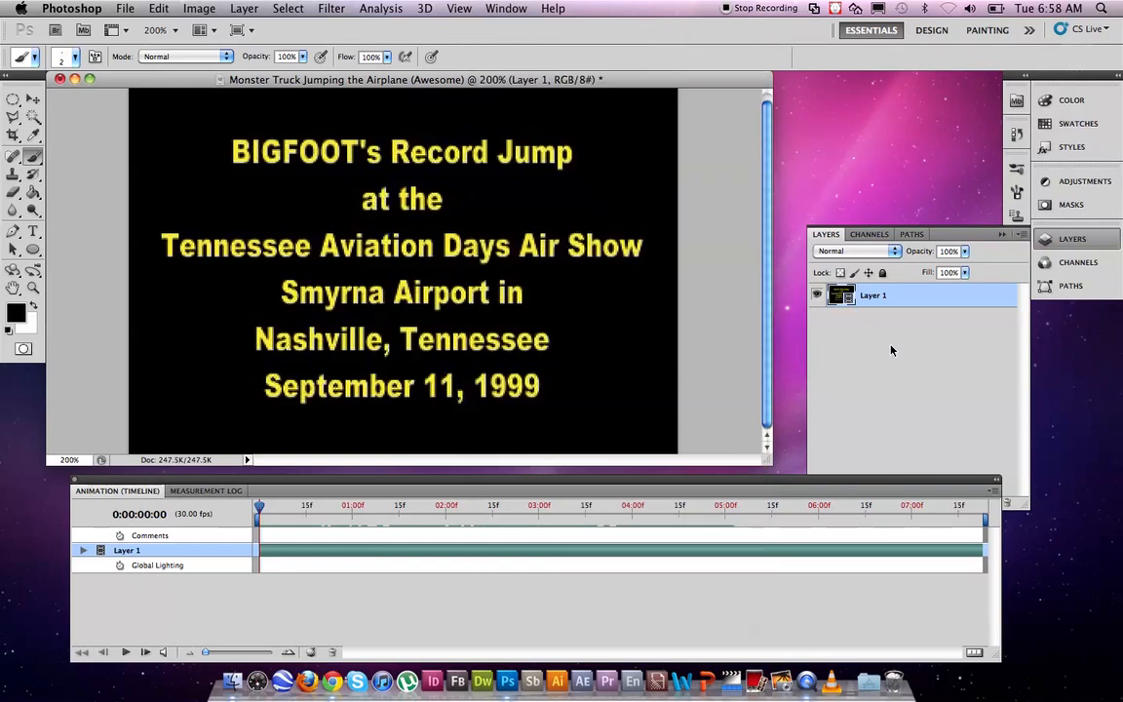
pyautogui.moveTo(887, 316)
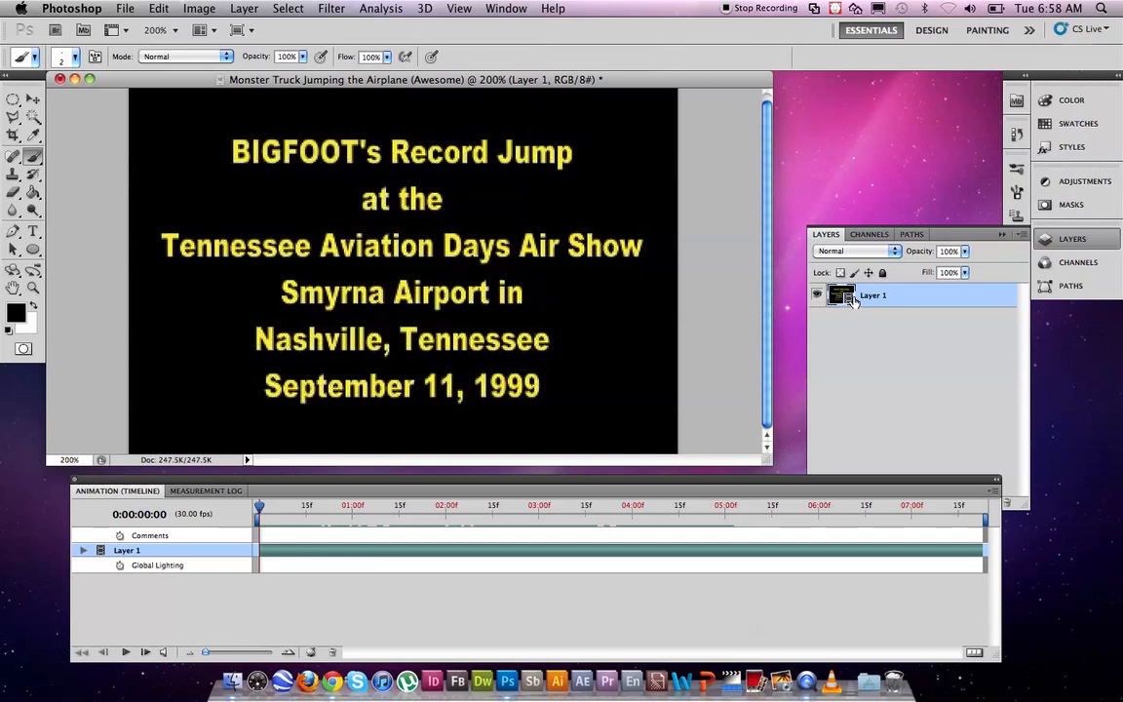
pyautogui.moveTo(842, 296)
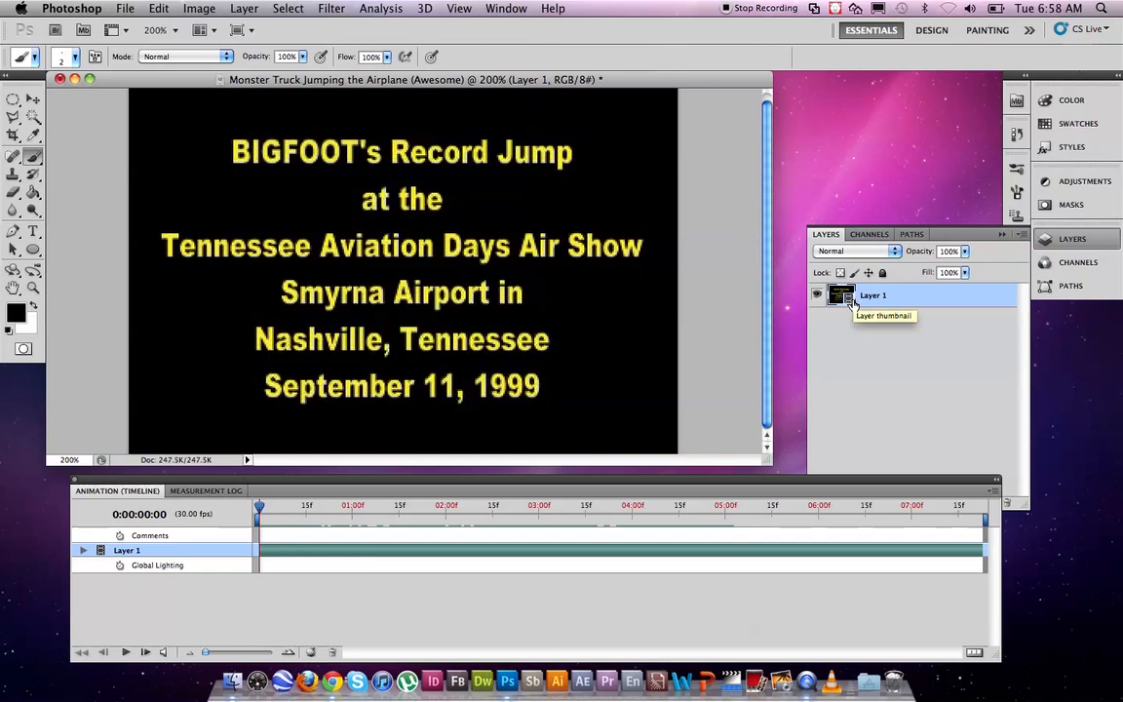
pyautogui.moveTo(811, 331)
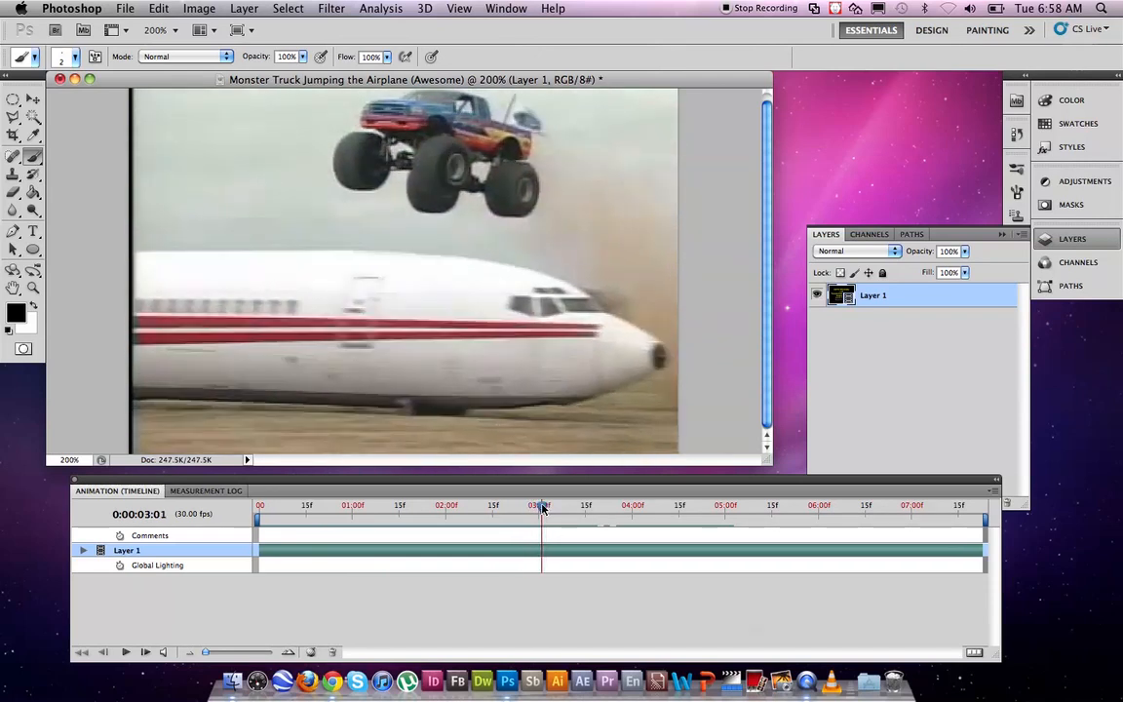
pyautogui.moveTo(542, 507)
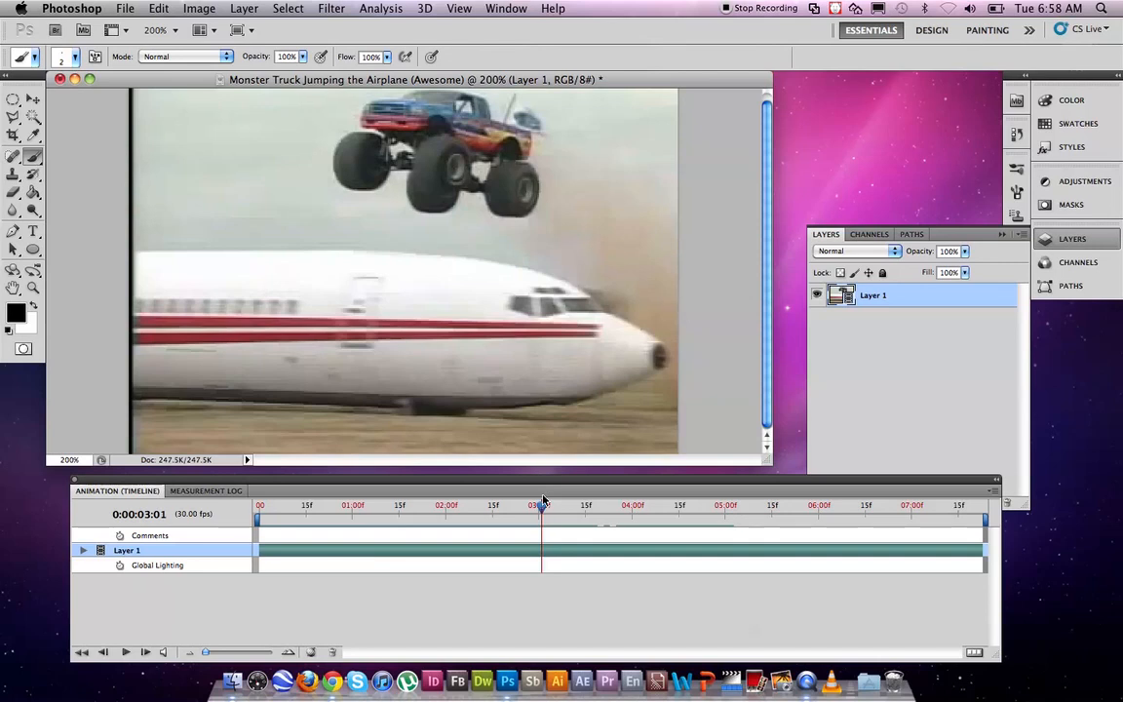
pyautogui.moveTo(624, 416)
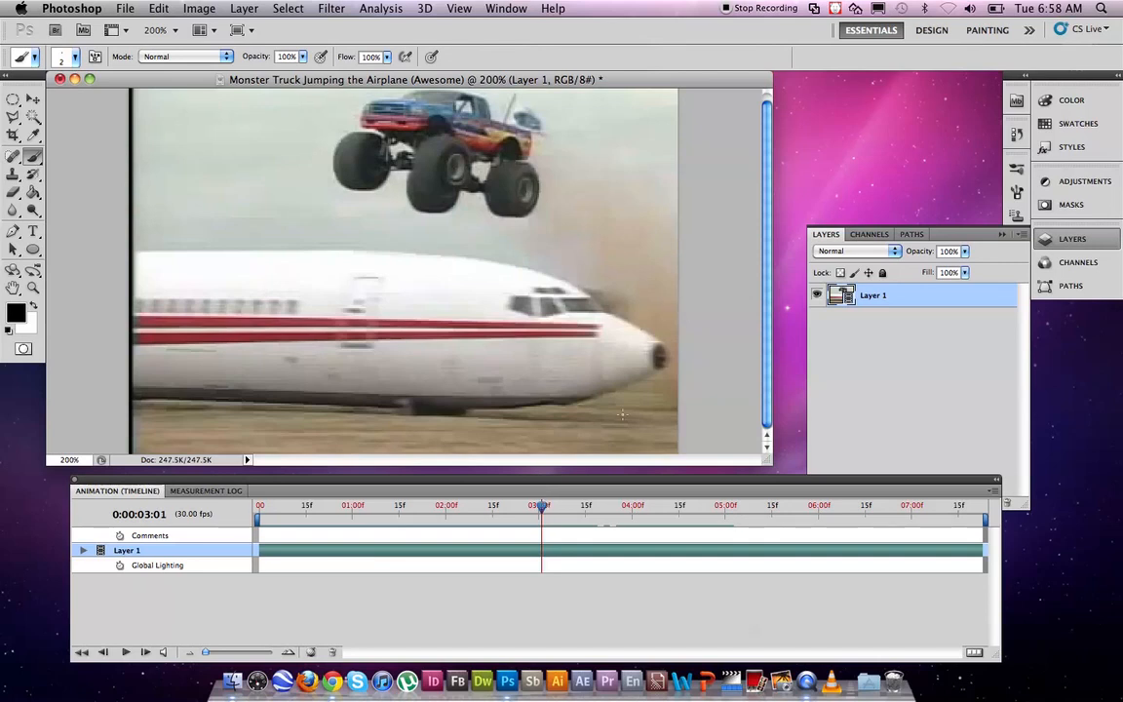
pyautogui.moveTo(265, 7)
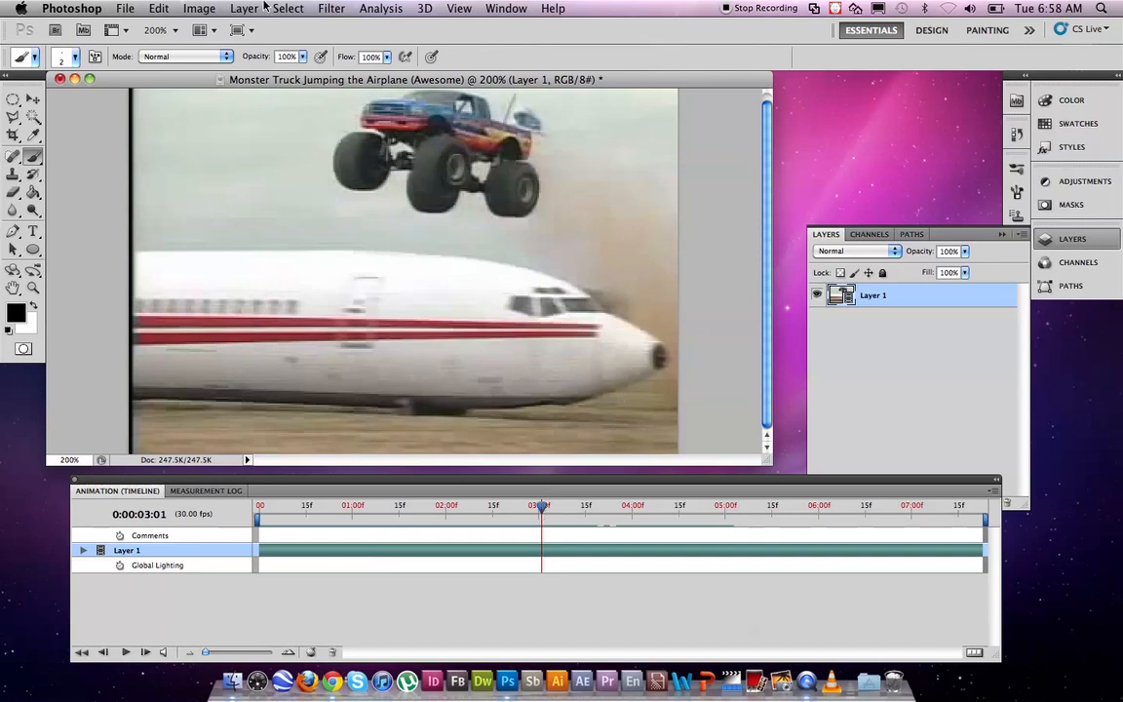
# Create a new blank video layer, Layer 2, then select the footage Layer 1.
pyautogui.click(243, 8)
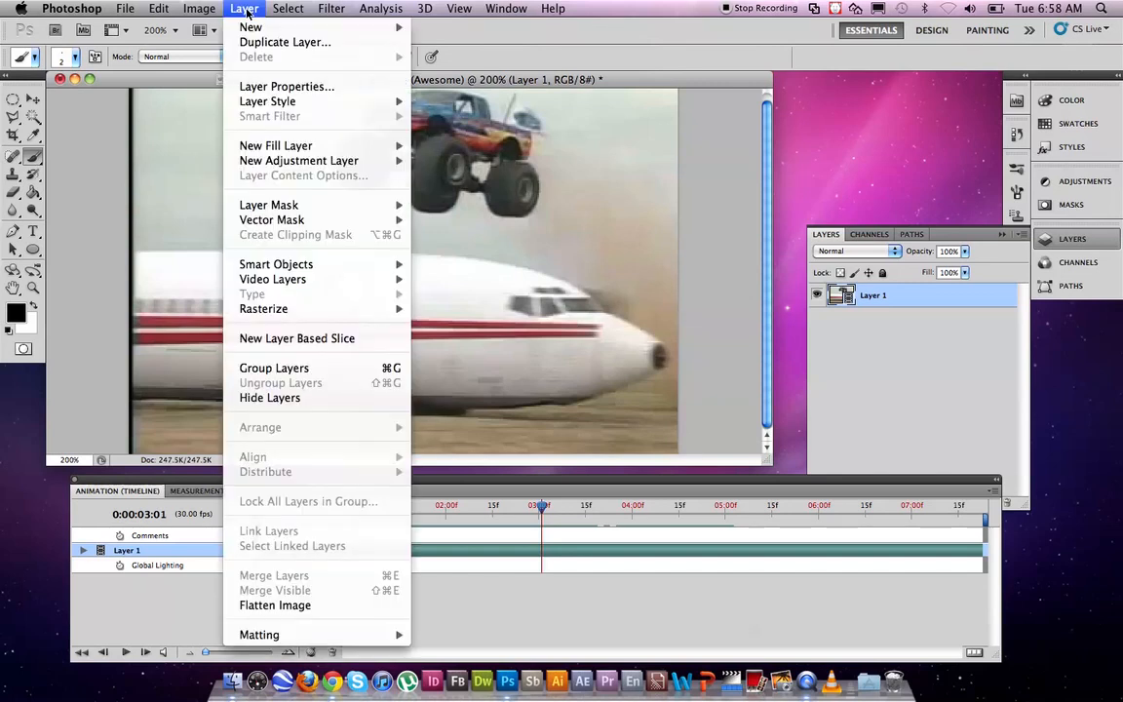
pyautogui.moveTo(273, 280)
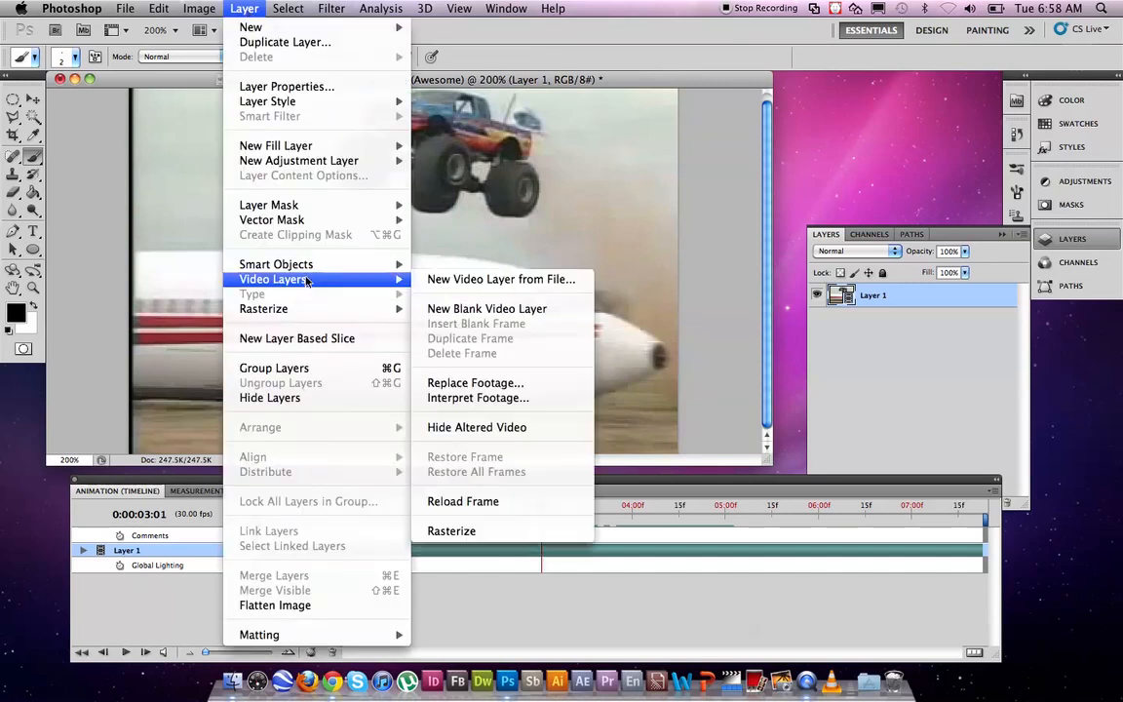
pyautogui.moveTo(488, 308)
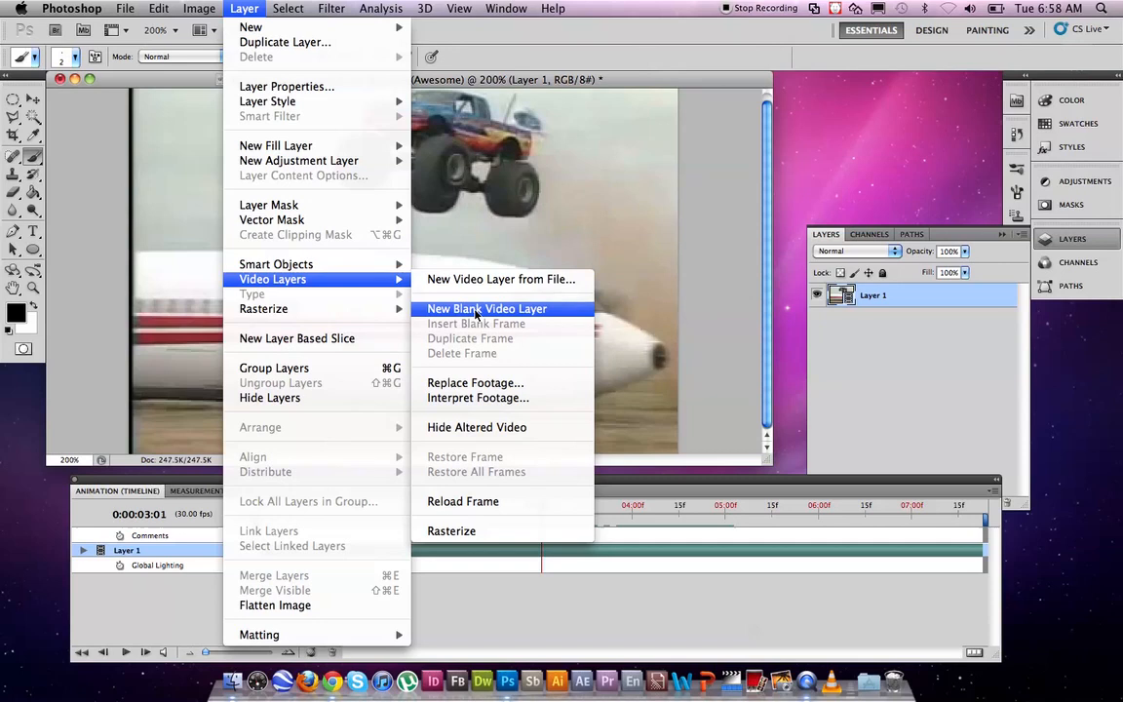
pyautogui.click(487, 308)
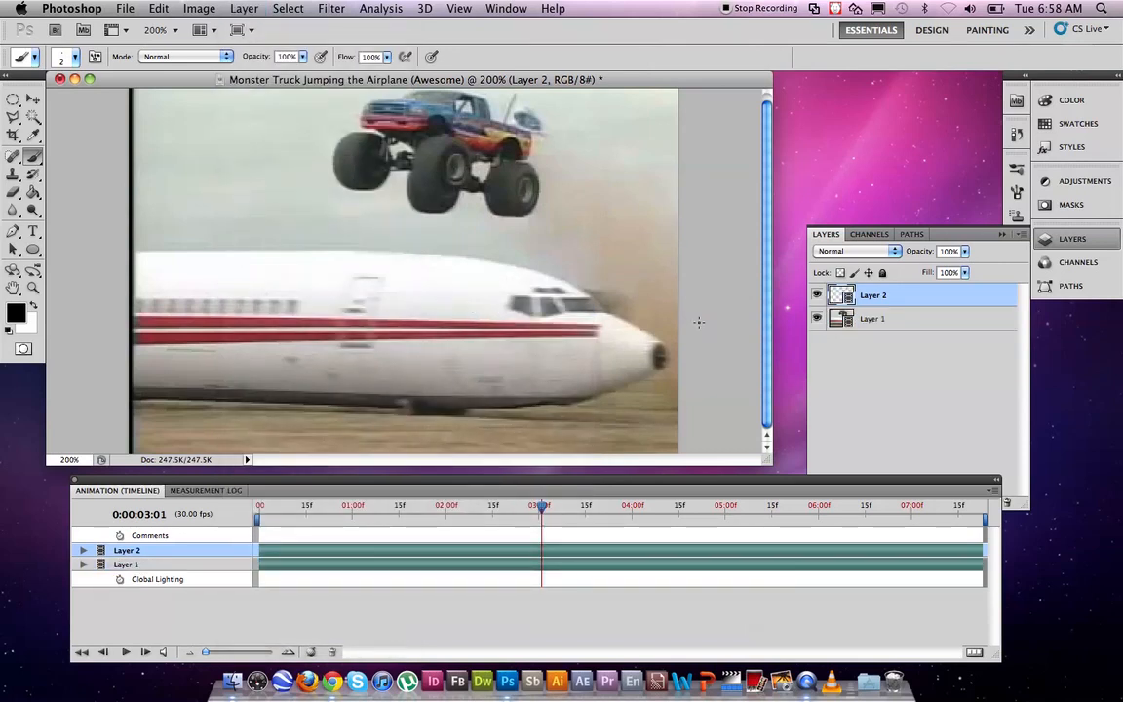
pyautogui.moveTo(920, 304)
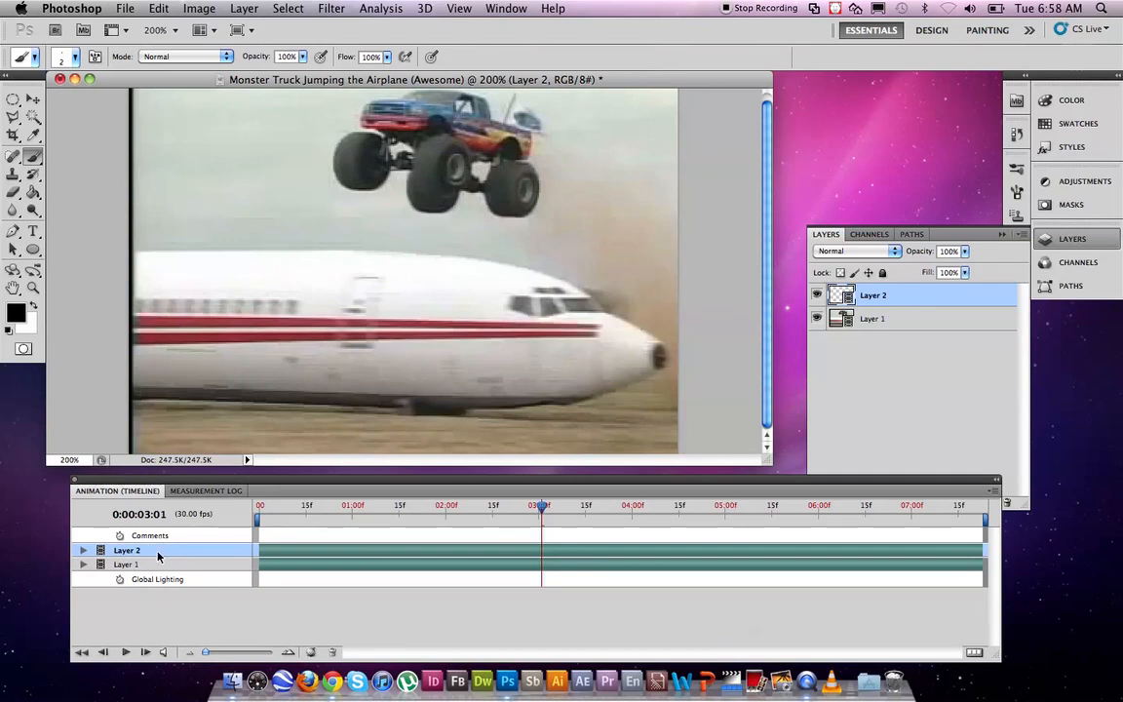
pyautogui.moveTo(873, 420)
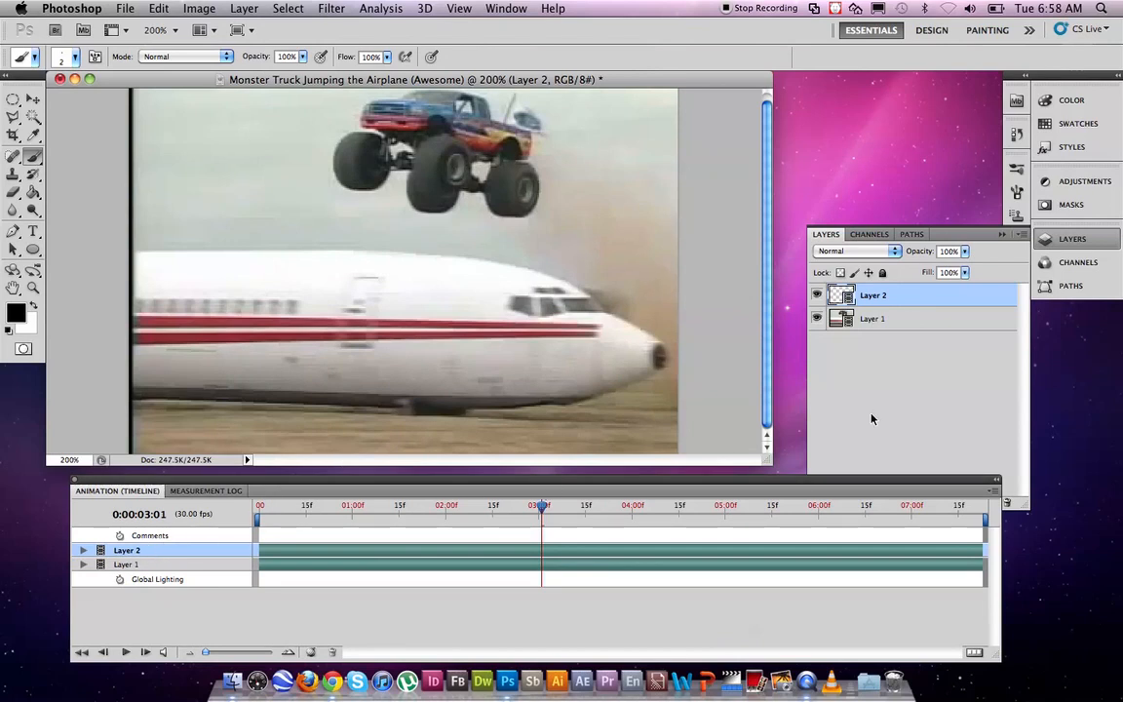
pyautogui.click(873, 319)
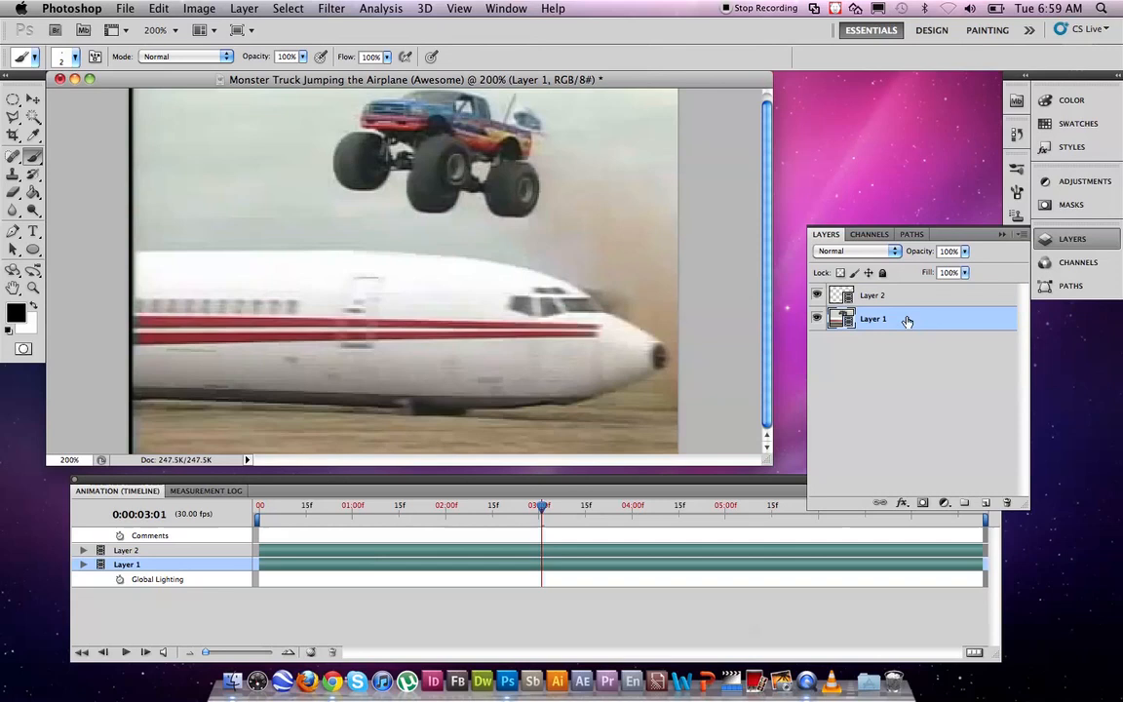
pyautogui.moveTo(916, 321)
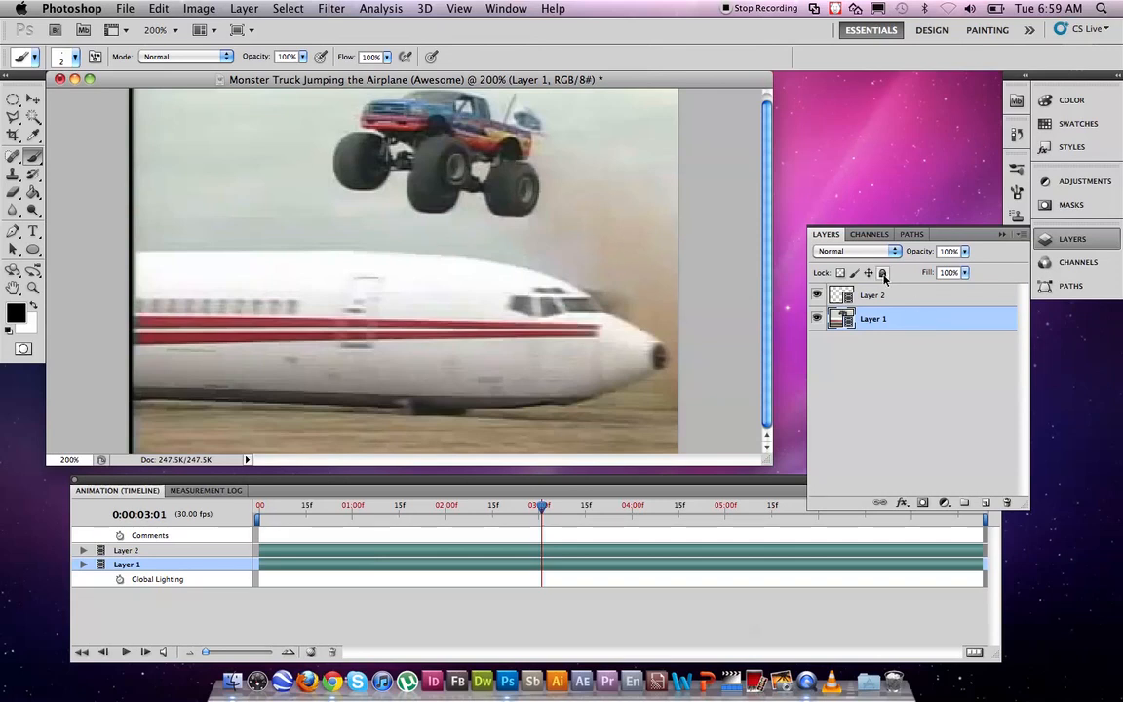
pyautogui.moveTo(881, 273)
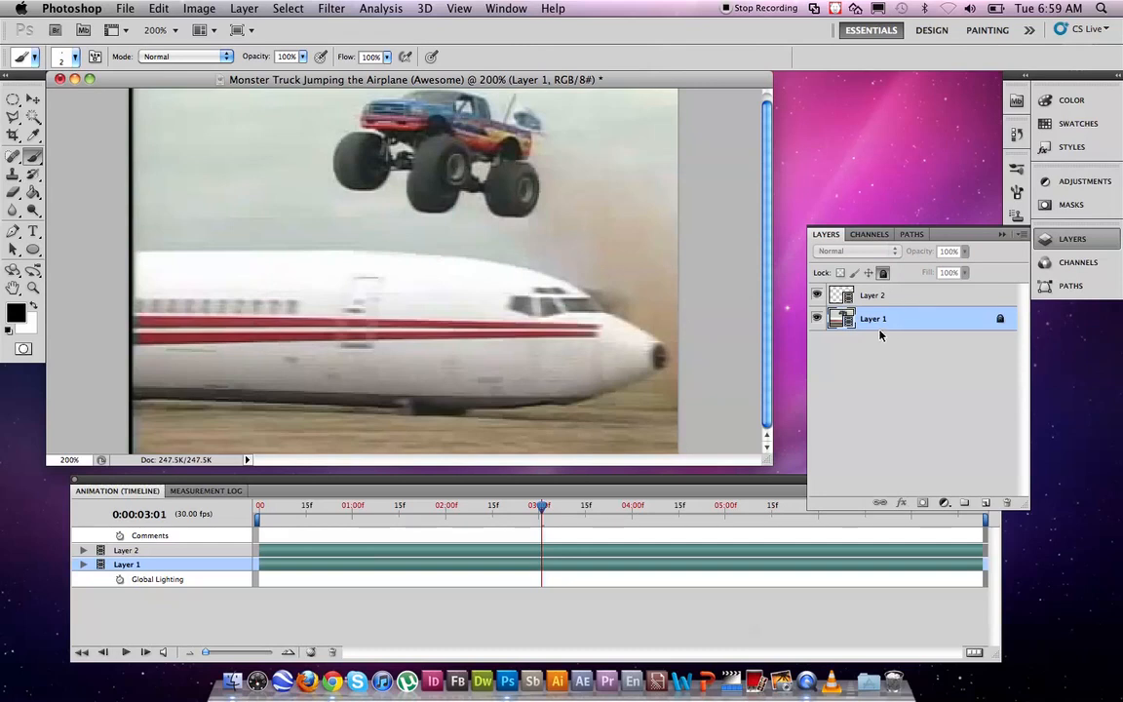
# Make the blank Layer 2 the active layer after locking the footage layer.
pyautogui.click(873, 294)
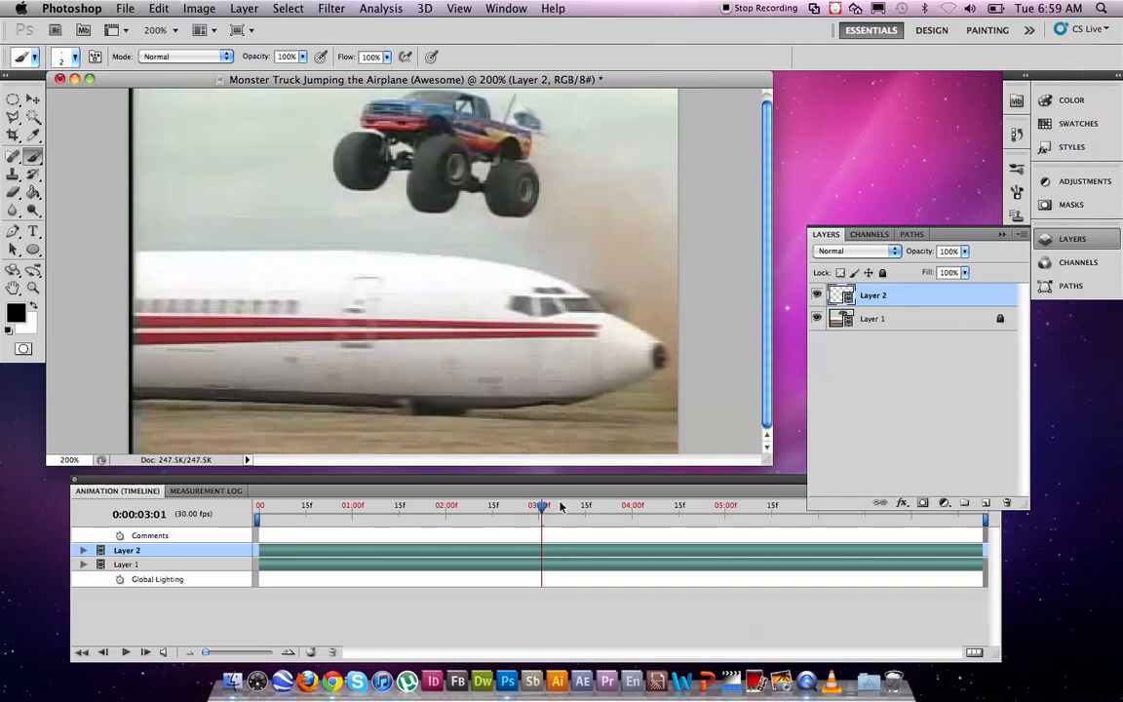
pyautogui.moveTo(541, 507)
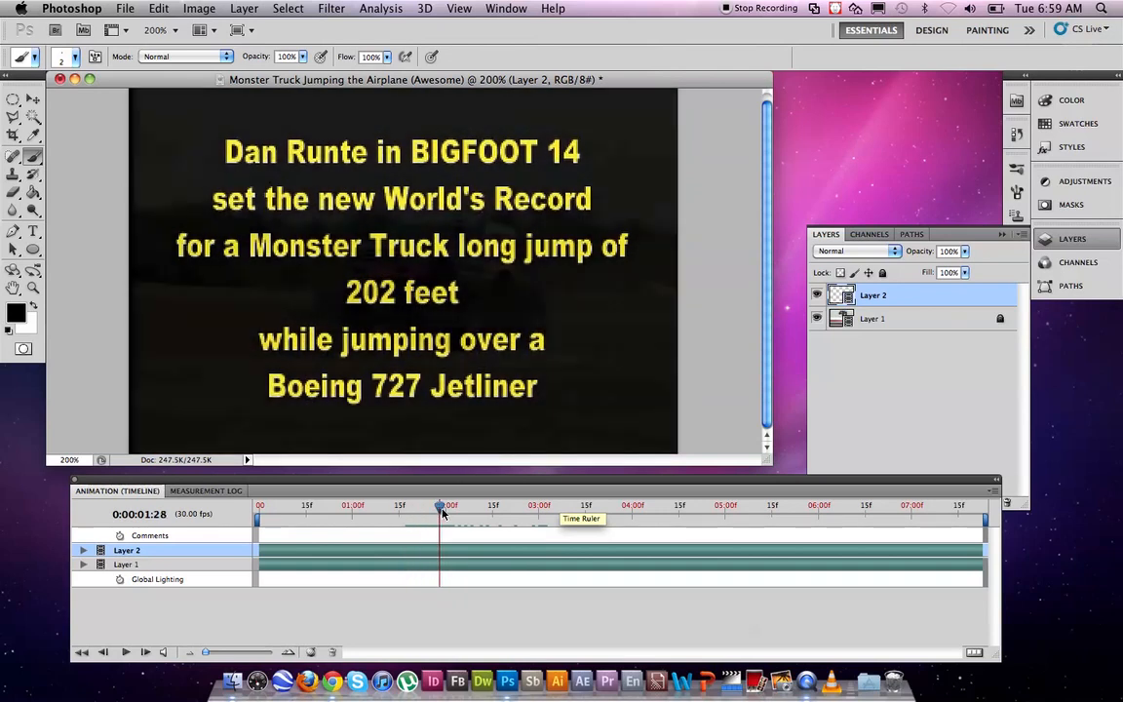
# Scrub and step frame by frame around three seconds, landing near 0:00:02:24 with the truck airborne over the jet.
pyautogui.moveTo(439, 511); pyautogui.dragTo(616, 511)
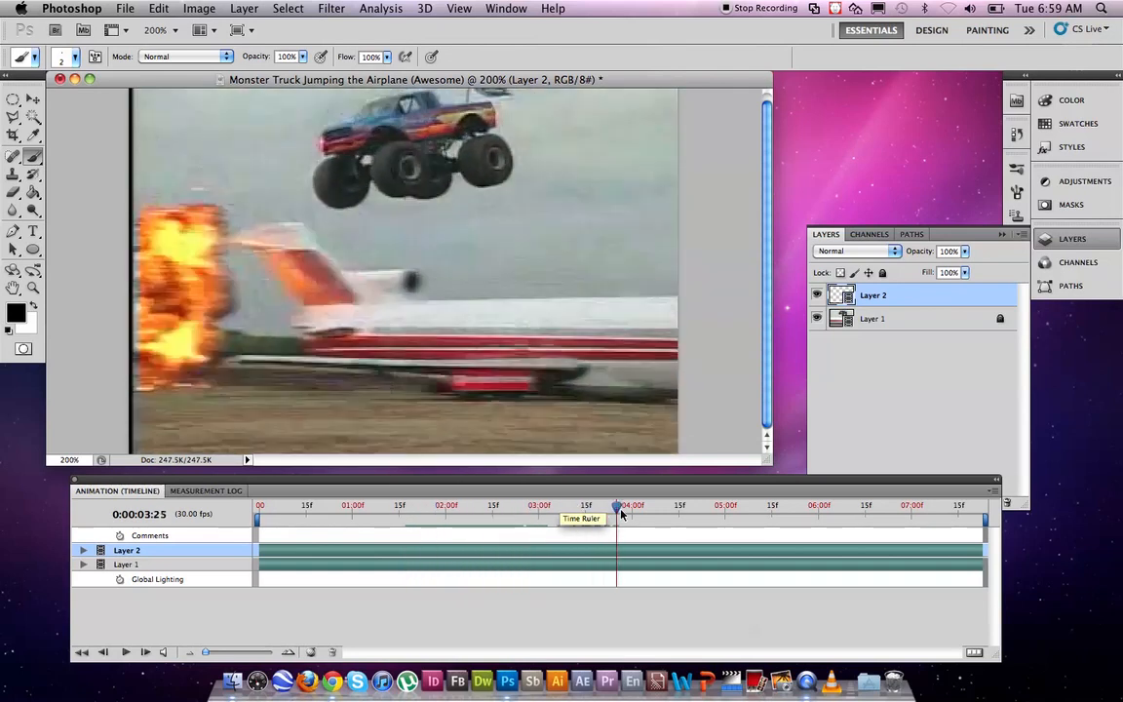
pyautogui.moveTo(616, 505); pyautogui.dragTo(471, 505)
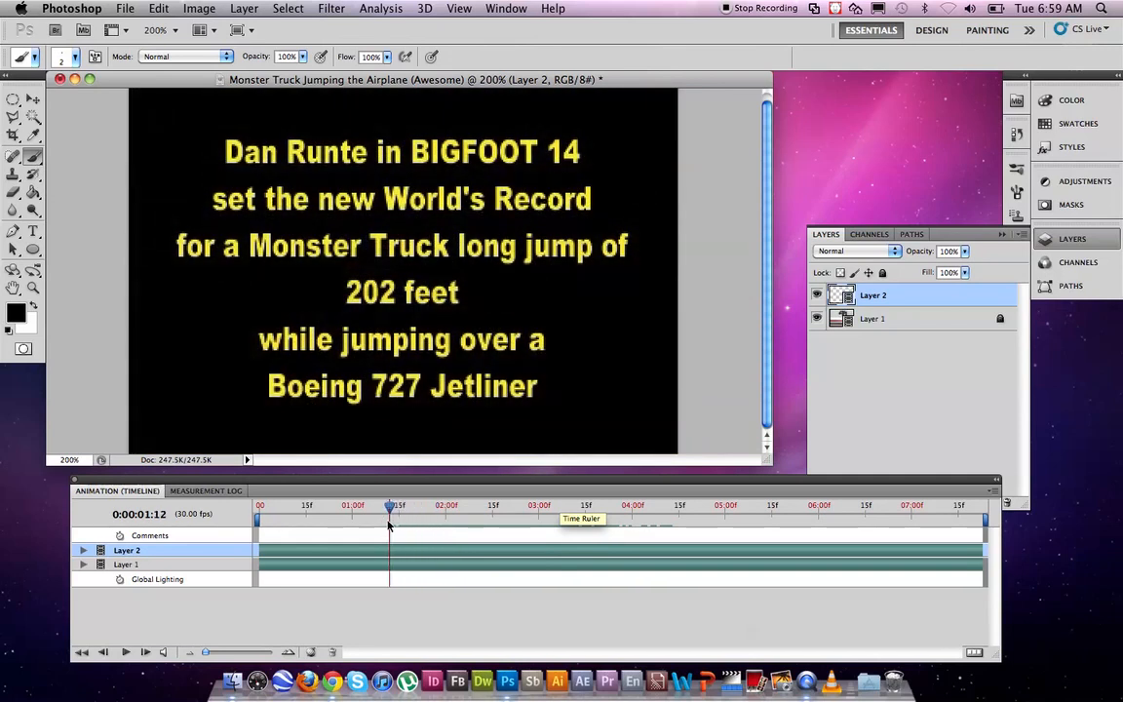
pyautogui.moveTo(390, 506); pyautogui.dragTo(339, 507)
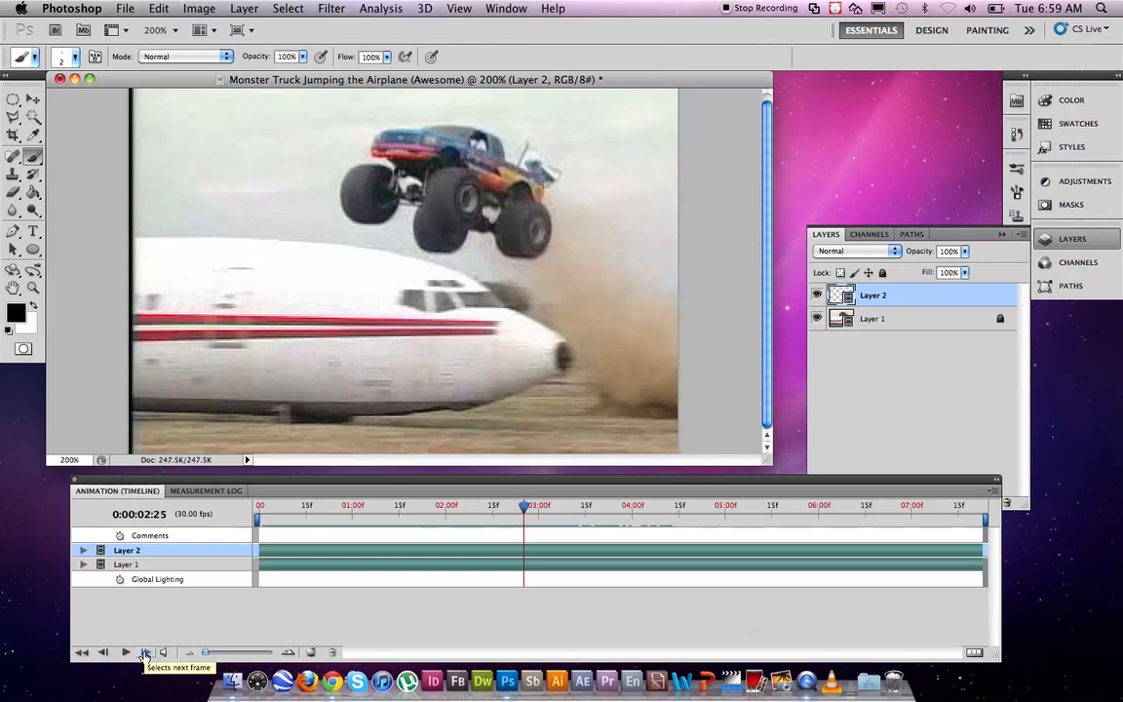
pyautogui.click(144, 651)
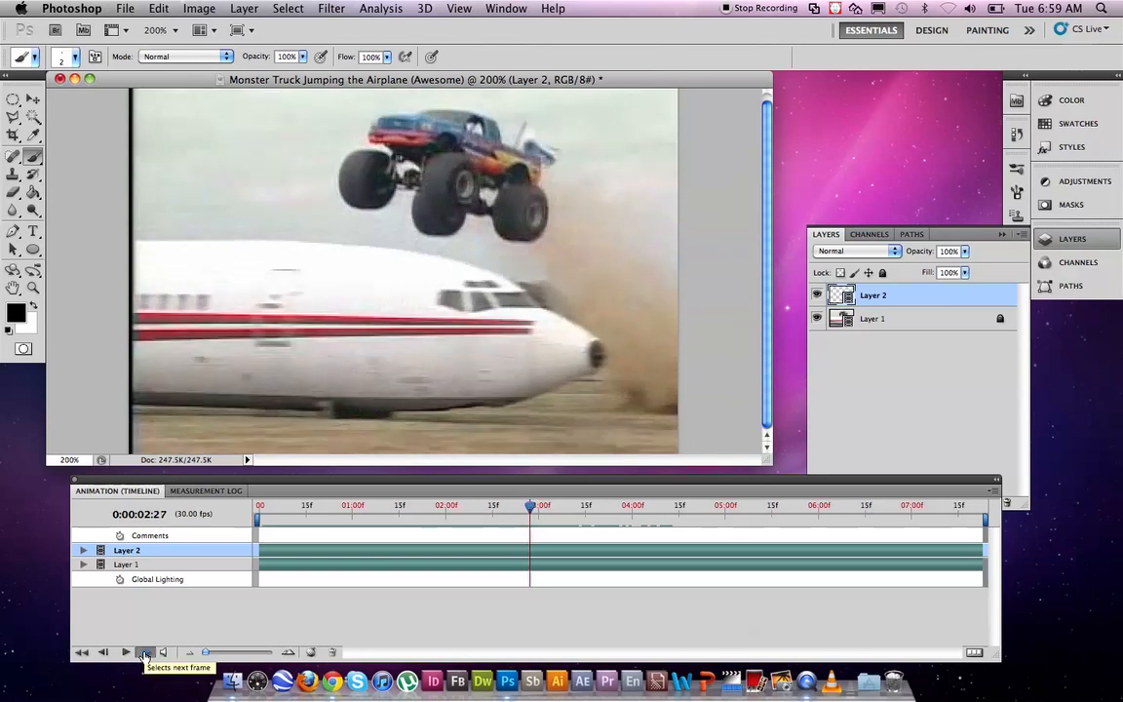
pyautogui.click(145, 651)
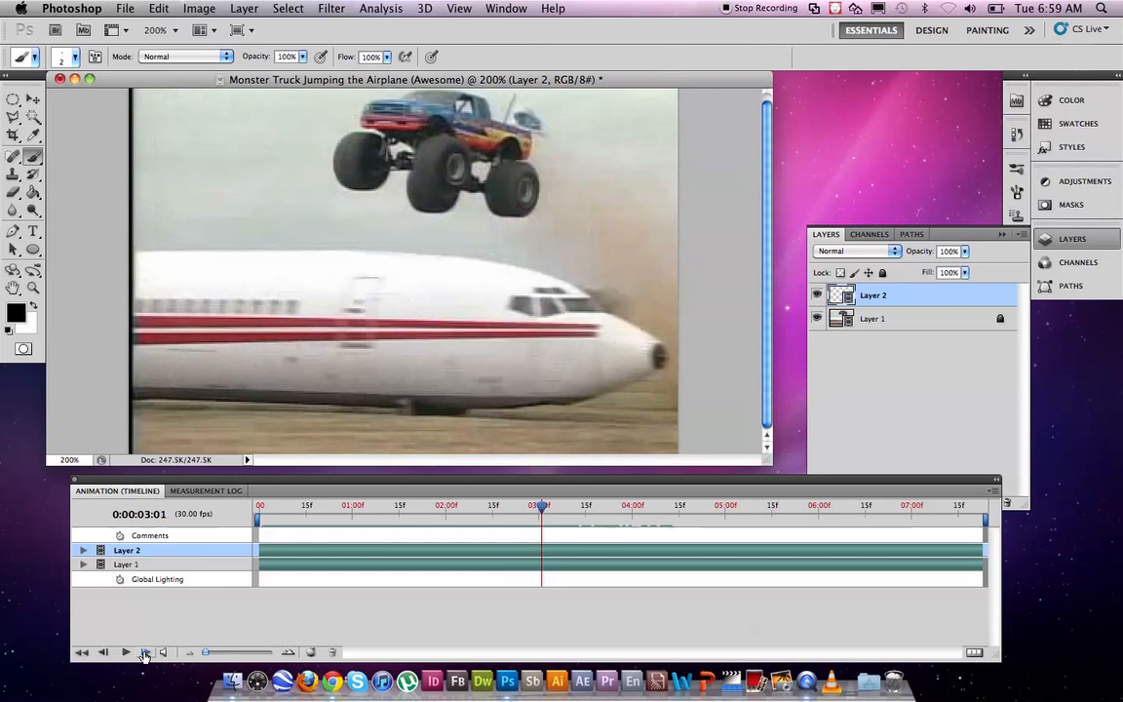
pyautogui.click(124, 651)
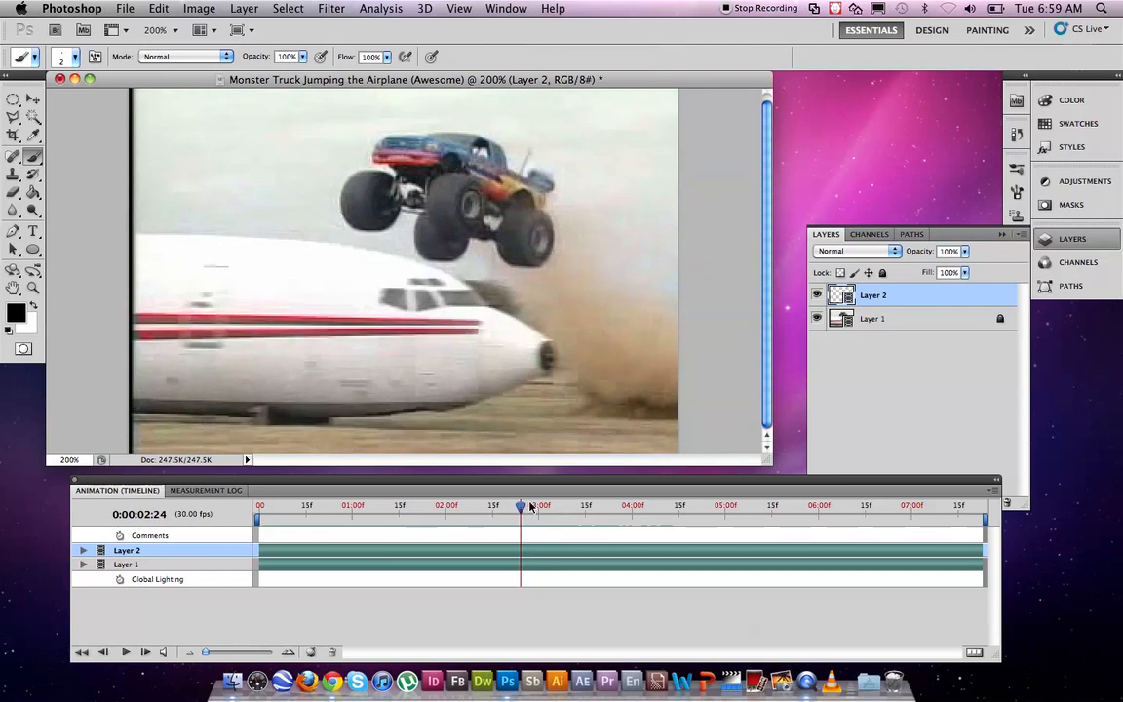
# Drag the playhead back to about 0:00:02:05, showing the truck climbing the dirt ramp.
pyautogui.moveTo(522, 505); pyautogui.dragTo(452, 505)
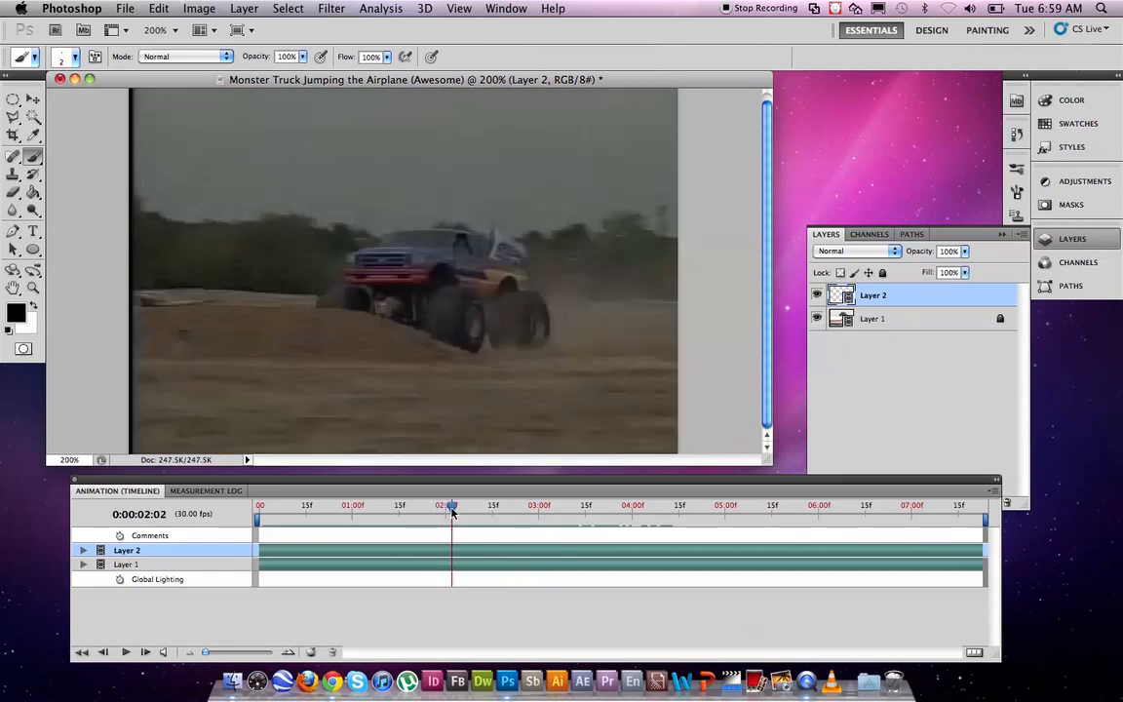
pyautogui.moveTo(452, 505); pyautogui.dragTo(460, 504)
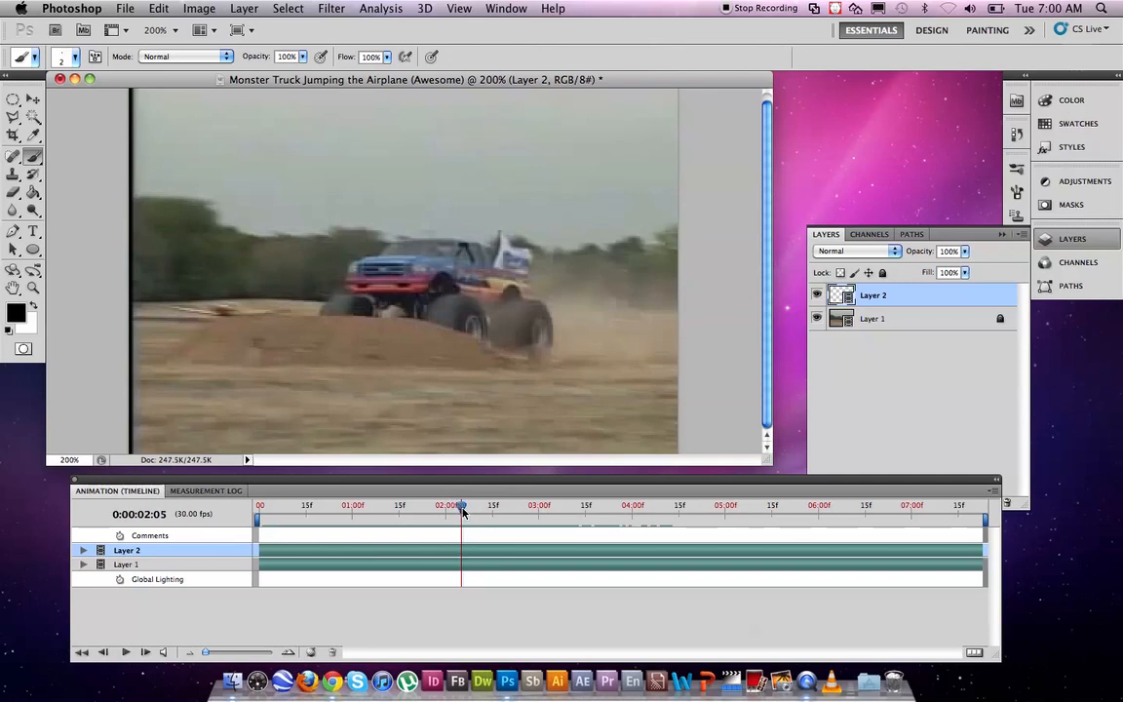
pyautogui.moveTo(462, 505)
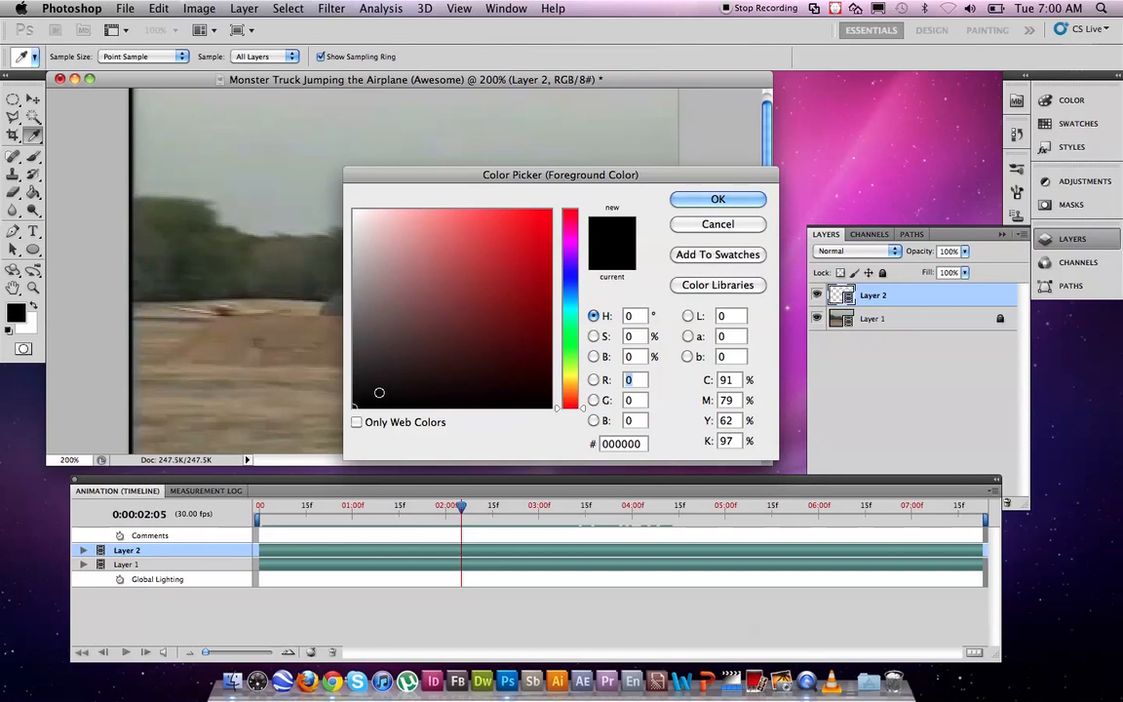
pyautogui.click(718, 199)
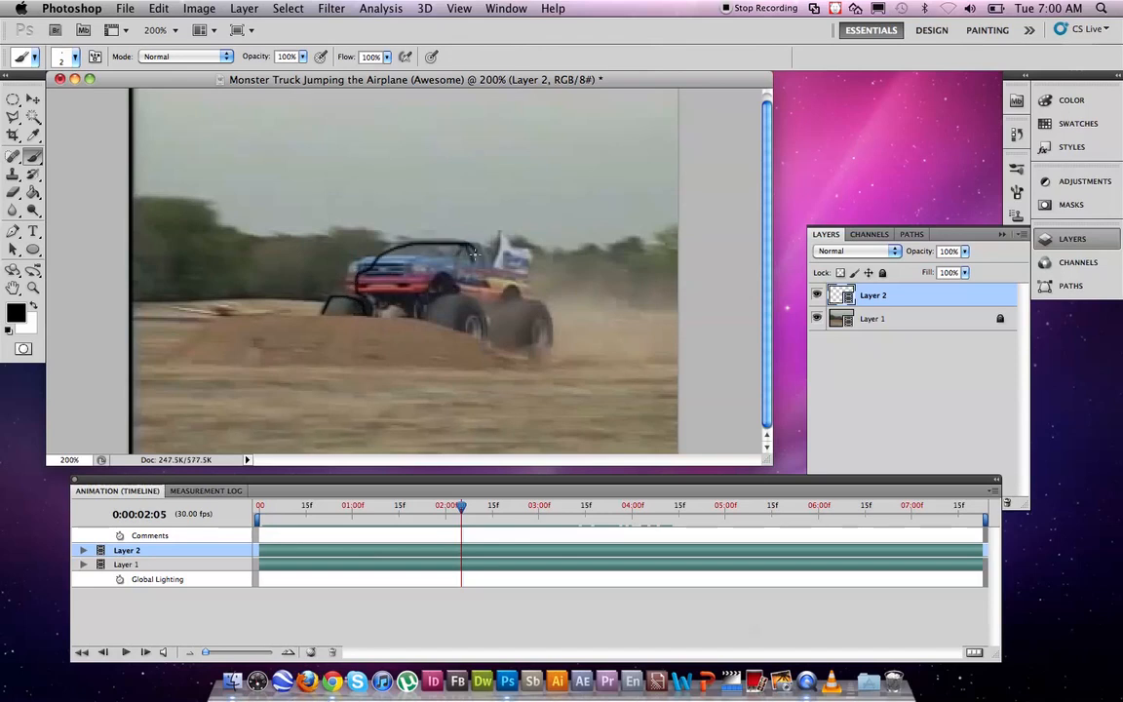
# Brush rough black outlines of the truck's body, wheels and the dirt ramp curve on Layer 2.
pyautogui.moveTo(472, 254); pyautogui.dragTo(498, 315)
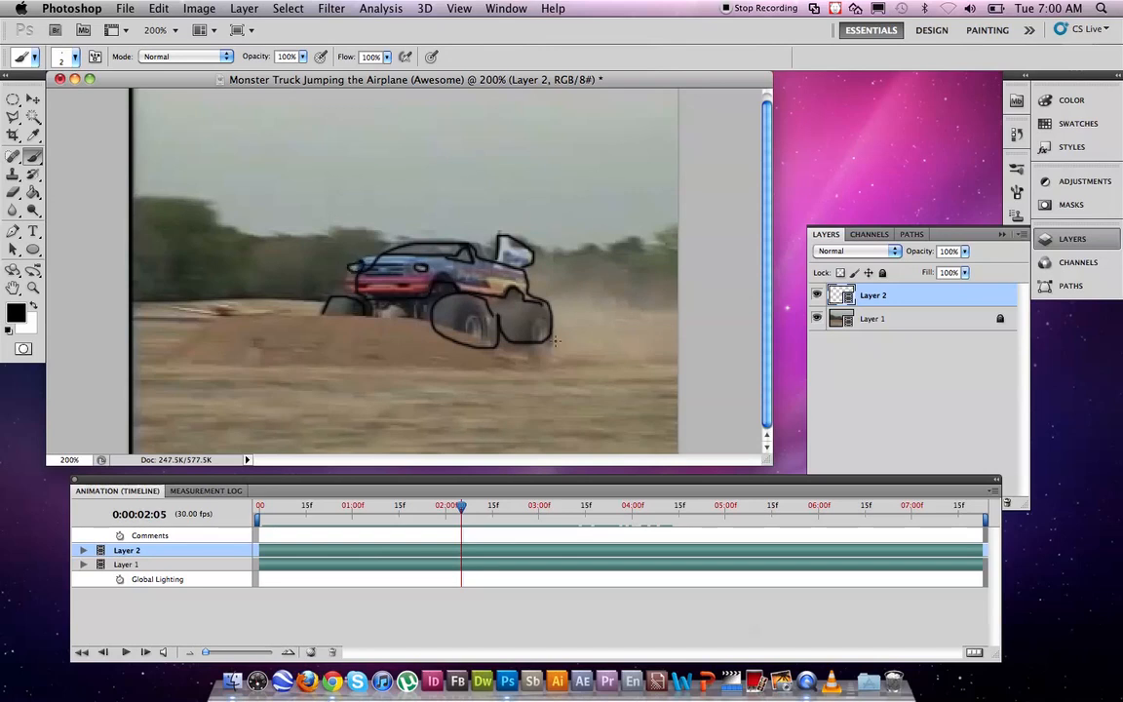
pyautogui.moveTo(556, 342); pyautogui.dragTo(394, 327)
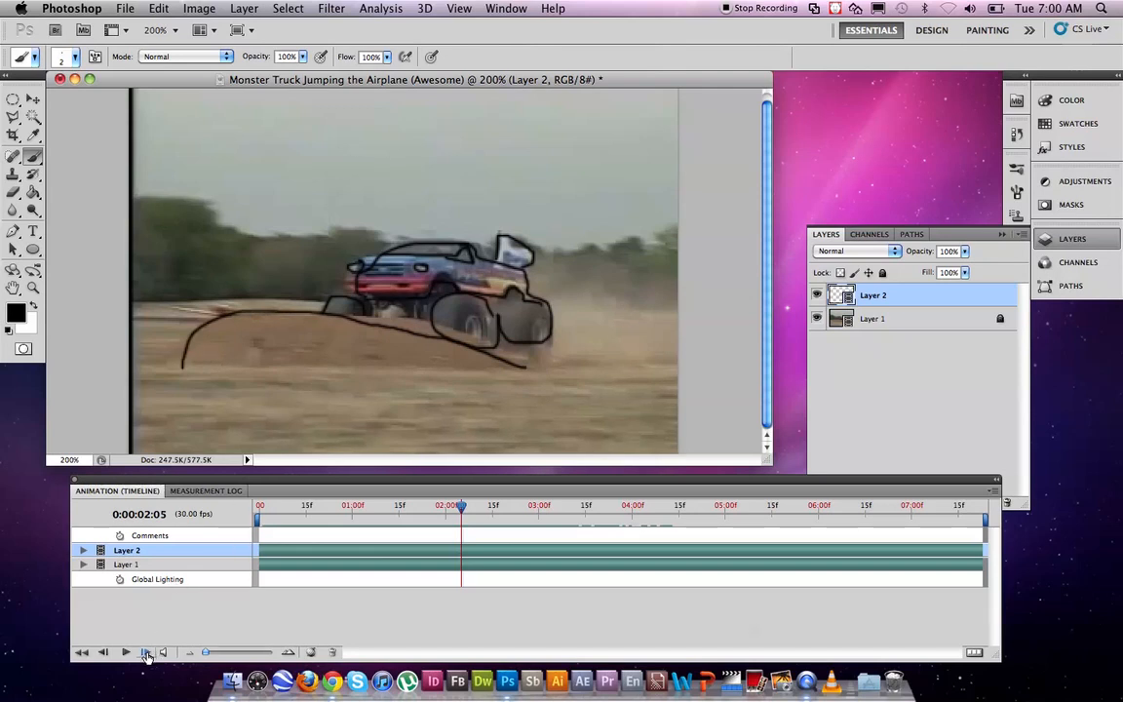
# Advance the Animation playhead one frame to 0:00:02:06.
pyautogui.click(125, 651)
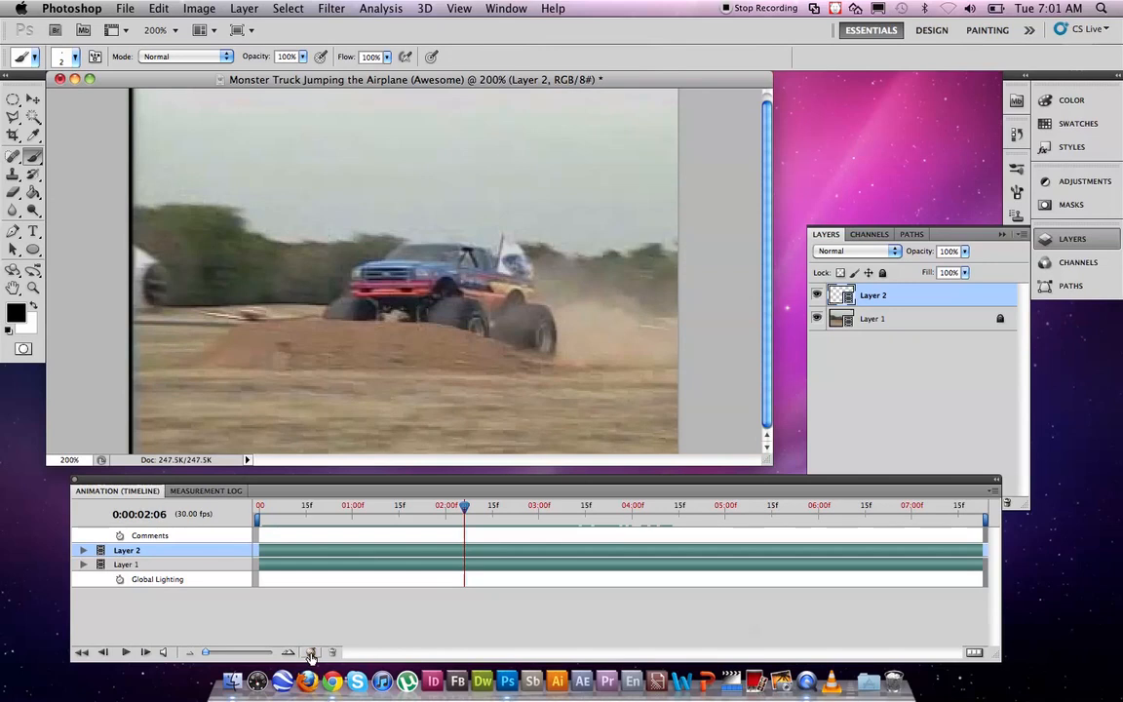
pyautogui.moveTo(310, 651)
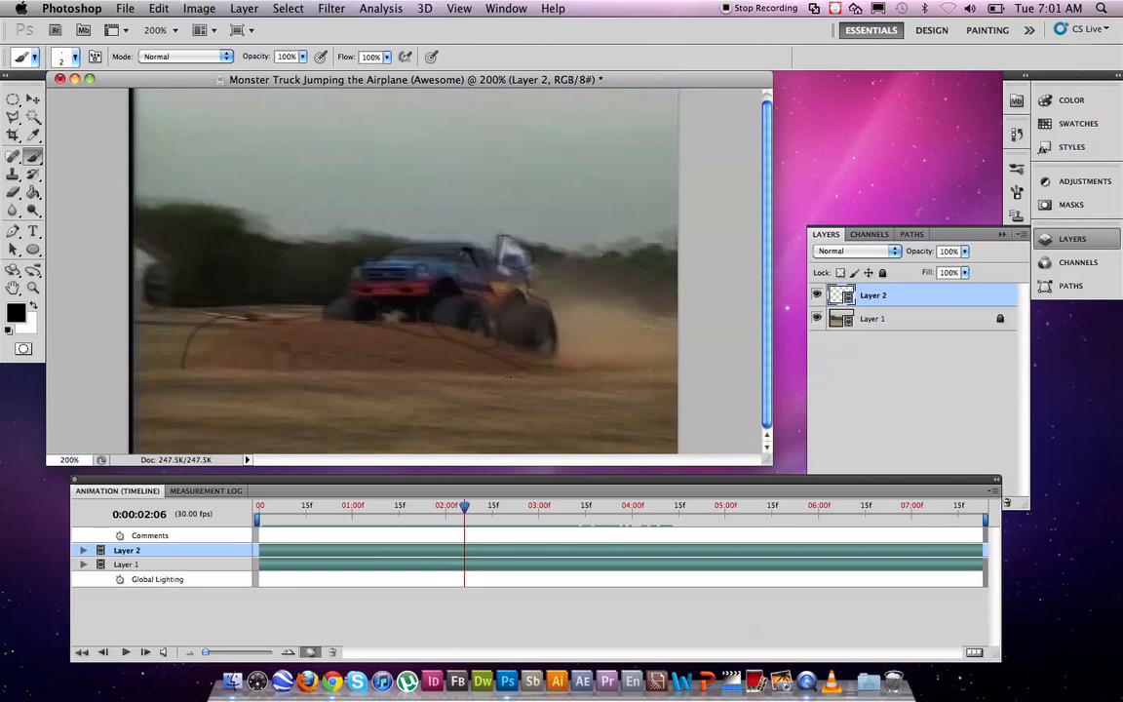
pyautogui.moveTo(467, 351)
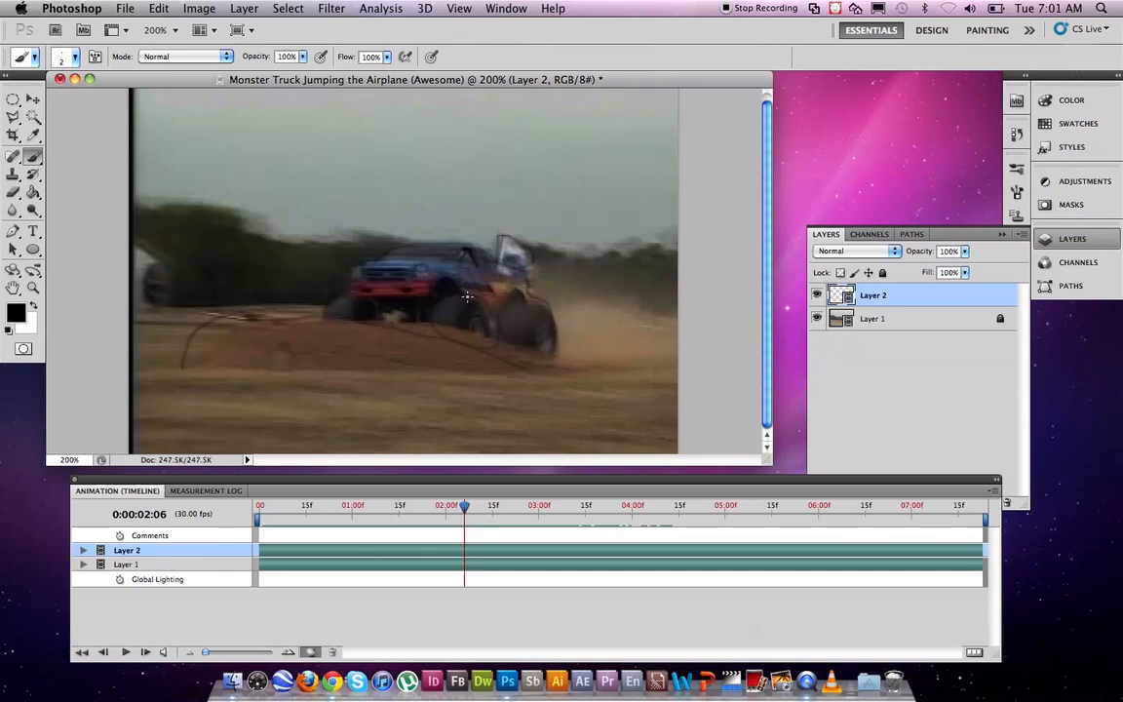
pyautogui.moveTo(444, 293)
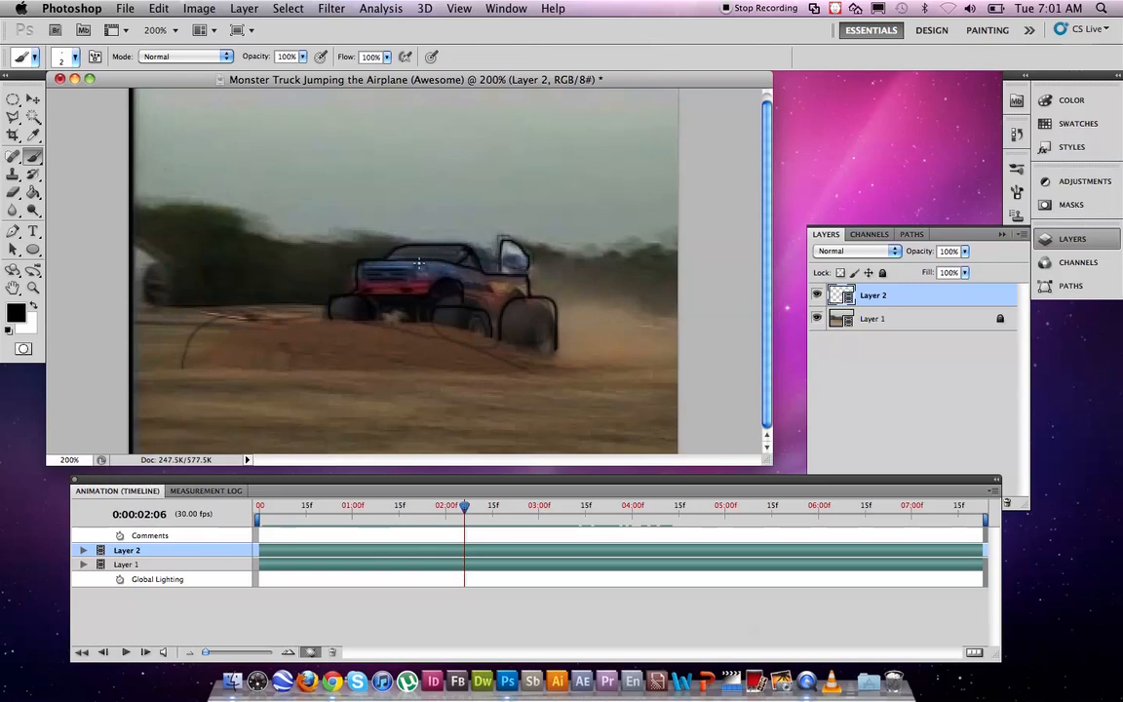
pyautogui.moveTo(349, 261)
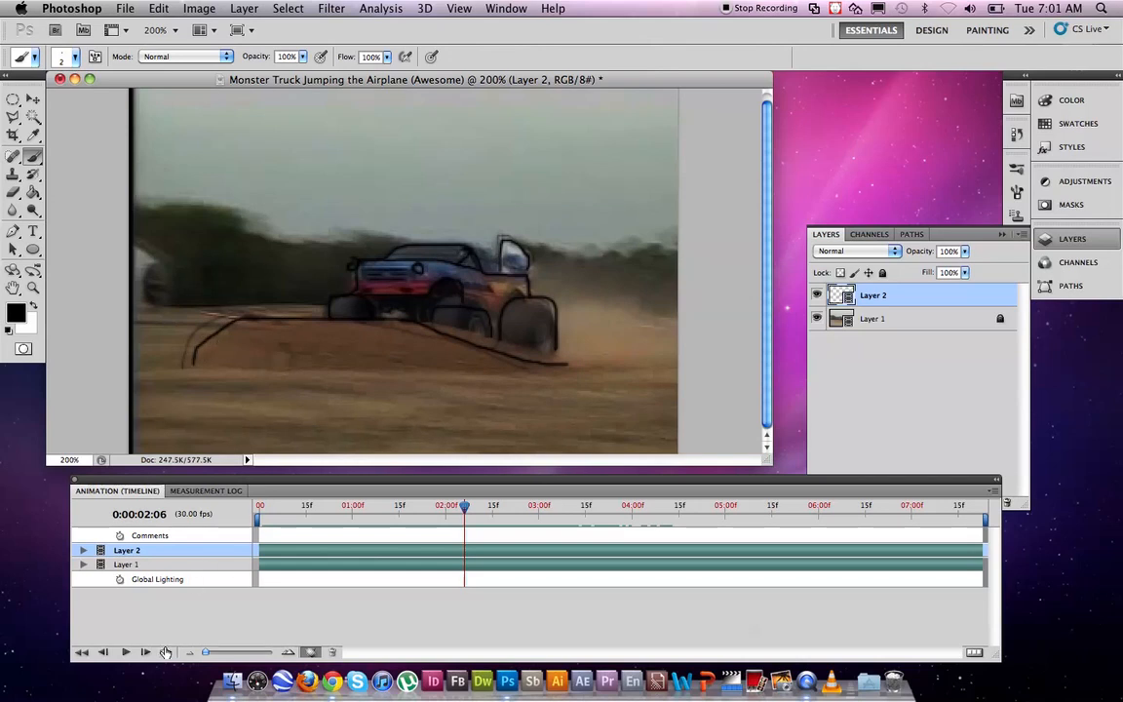
# Advance the playhead from frame 0:00:02:06 to 0:00:02:07 after tracing.
pyautogui.click(144, 652)
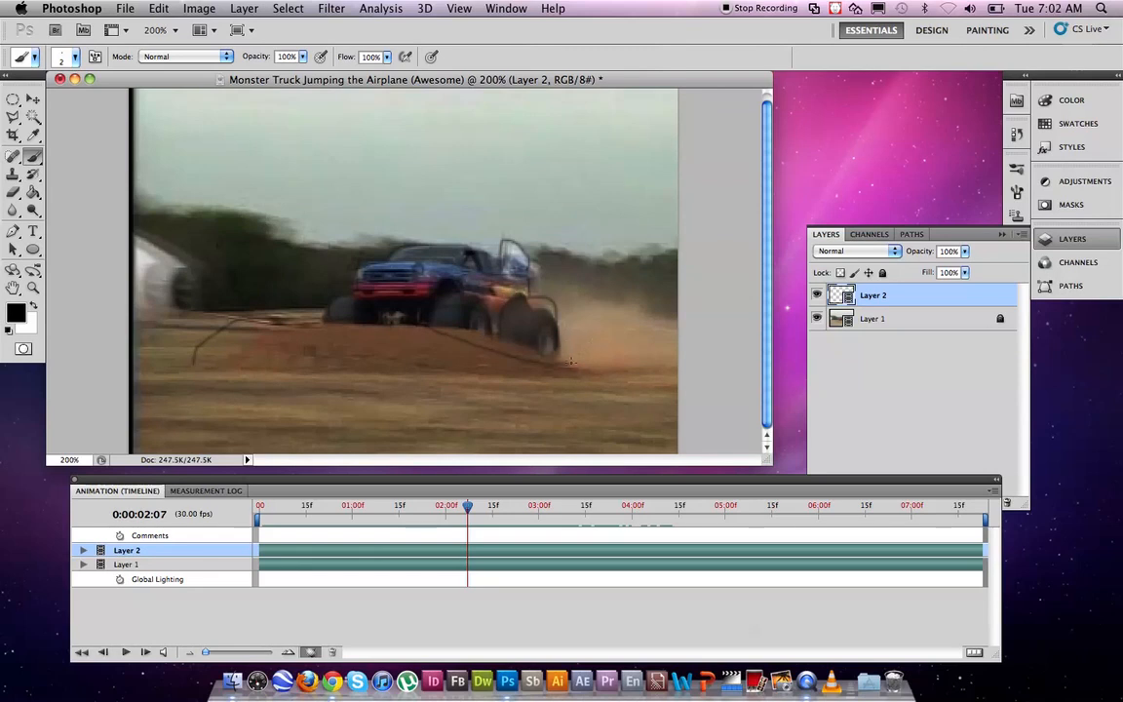
# Brush the ramp's top edge and left slope line, extending it under the truck.
pyautogui.moveTo(217, 380); pyautogui.dragTo(570, 363)
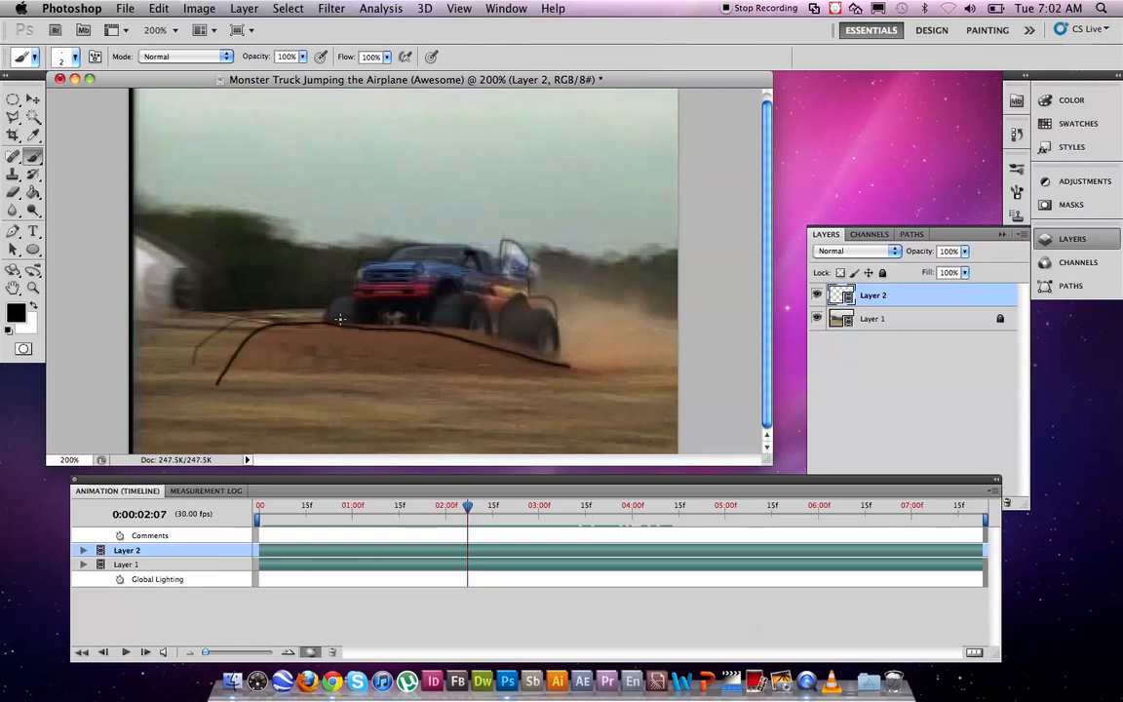
pyautogui.moveTo(340, 316); pyautogui.dragTo(488, 273)
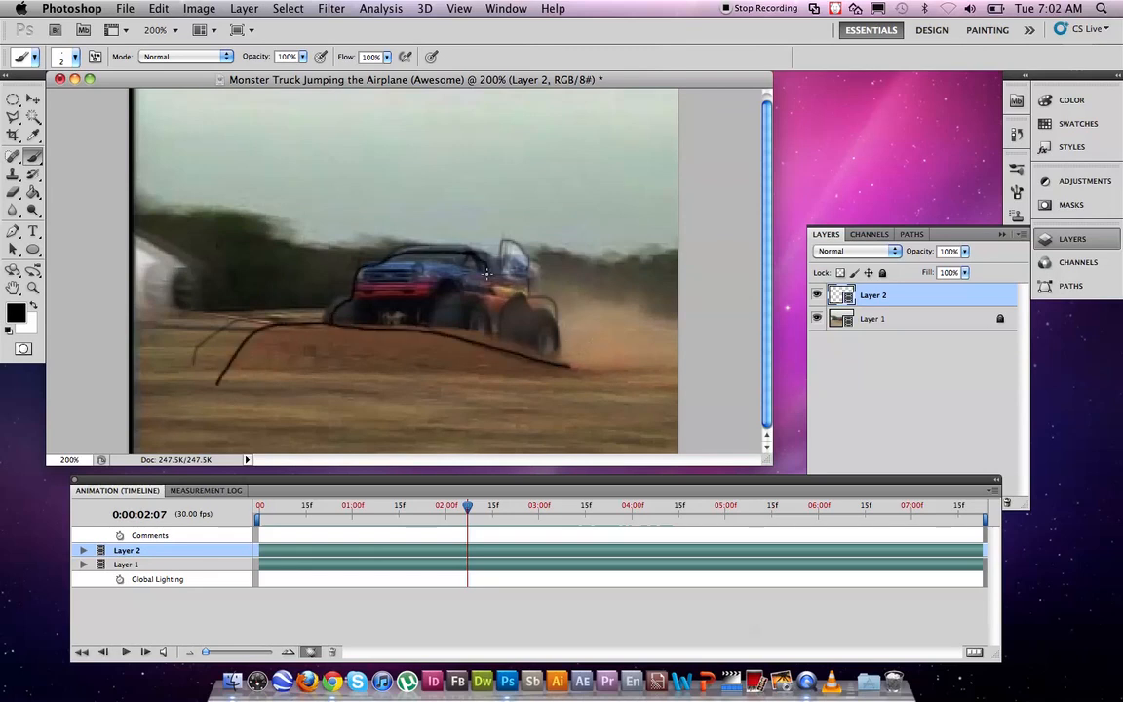
pyautogui.moveTo(487, 273); pyautogui.dragTo(478, 336)
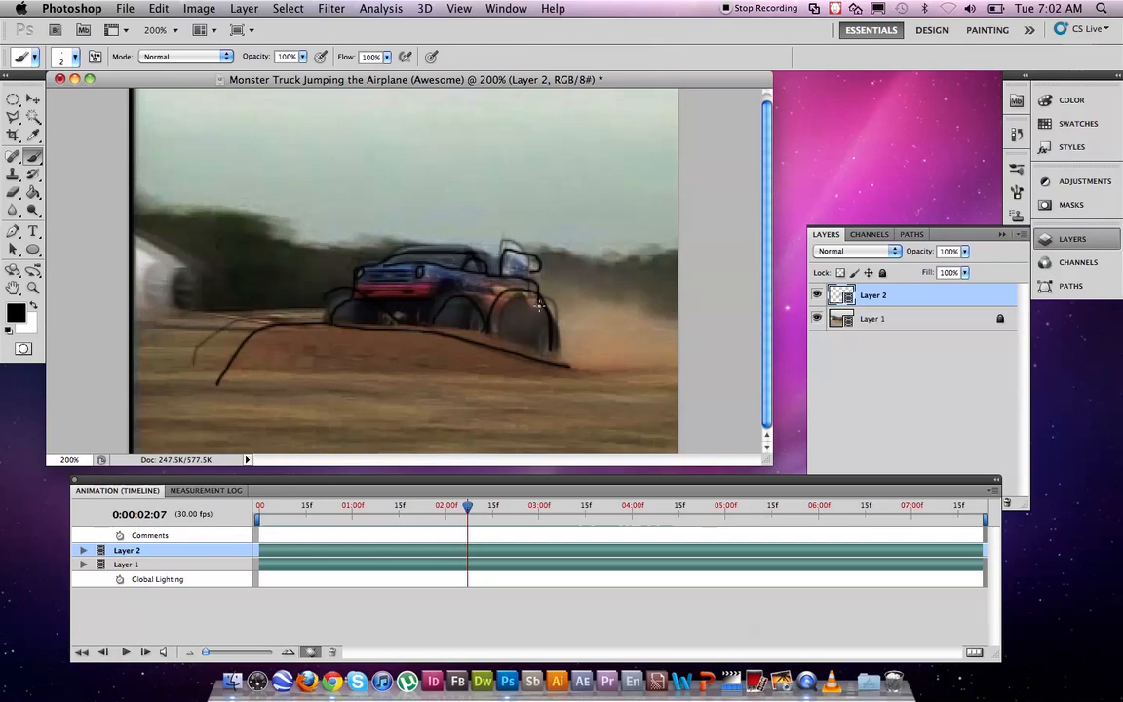
pyautogui.moveTo(550, 423)
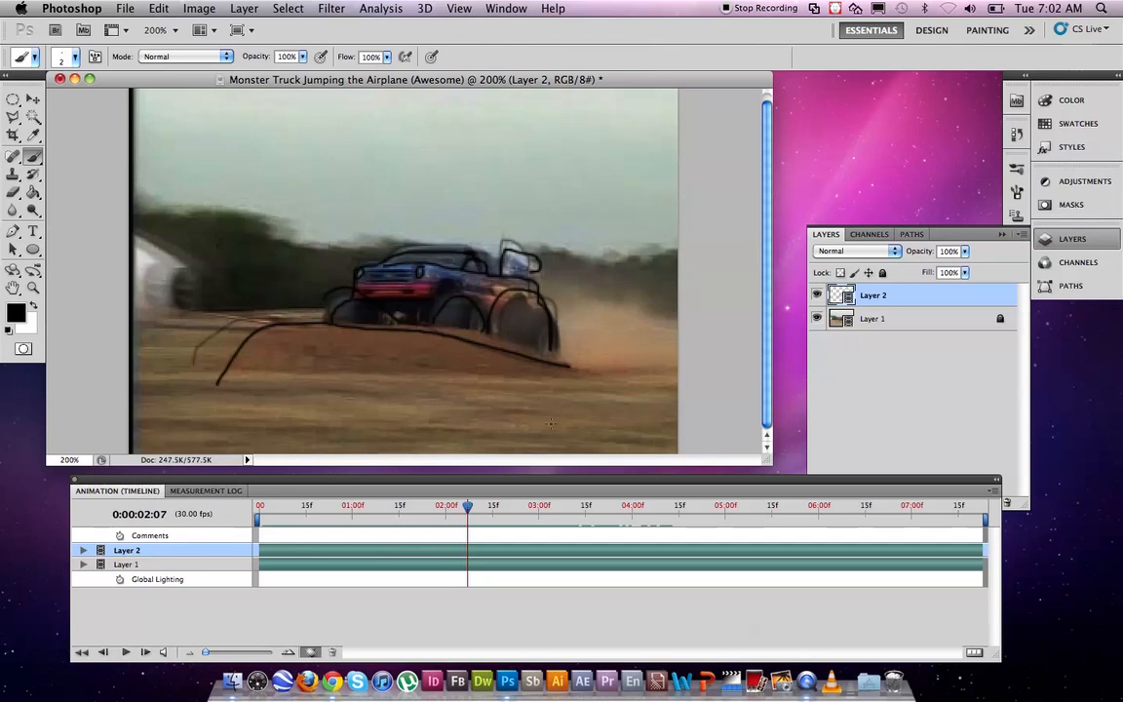
pyautogui.moveTo(505, 510)
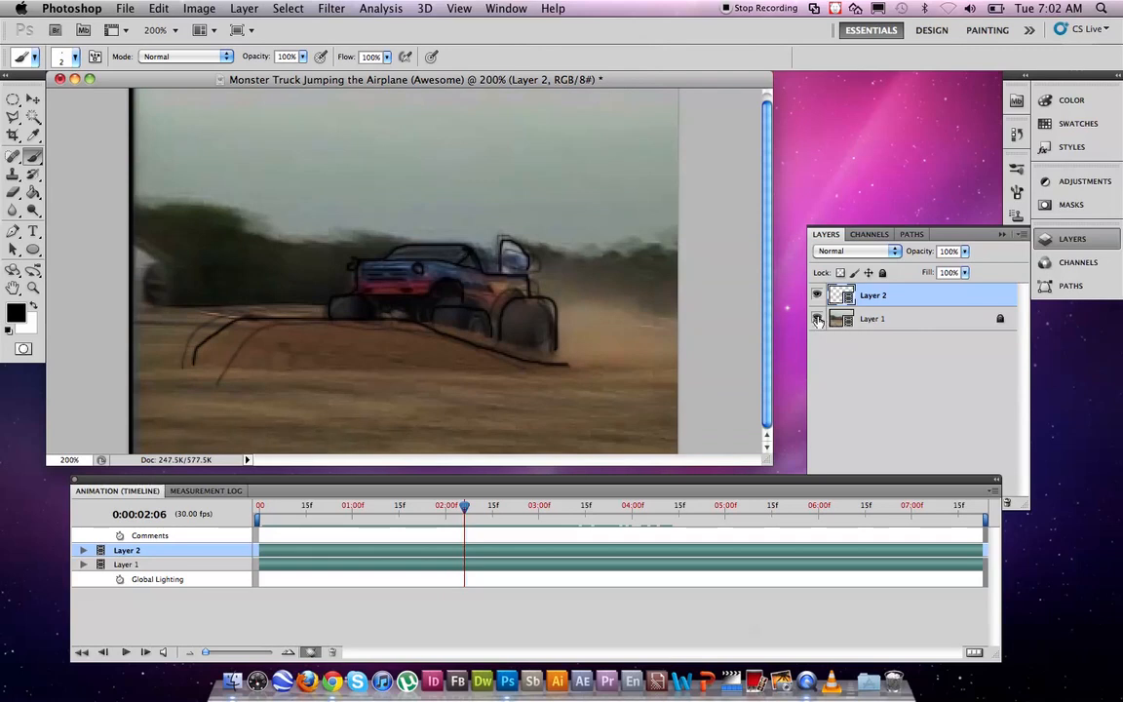
# Hide Layer 1's footage and scrub the playhead to preview the line drawings across frames.
pyautogui.click(817, 320)
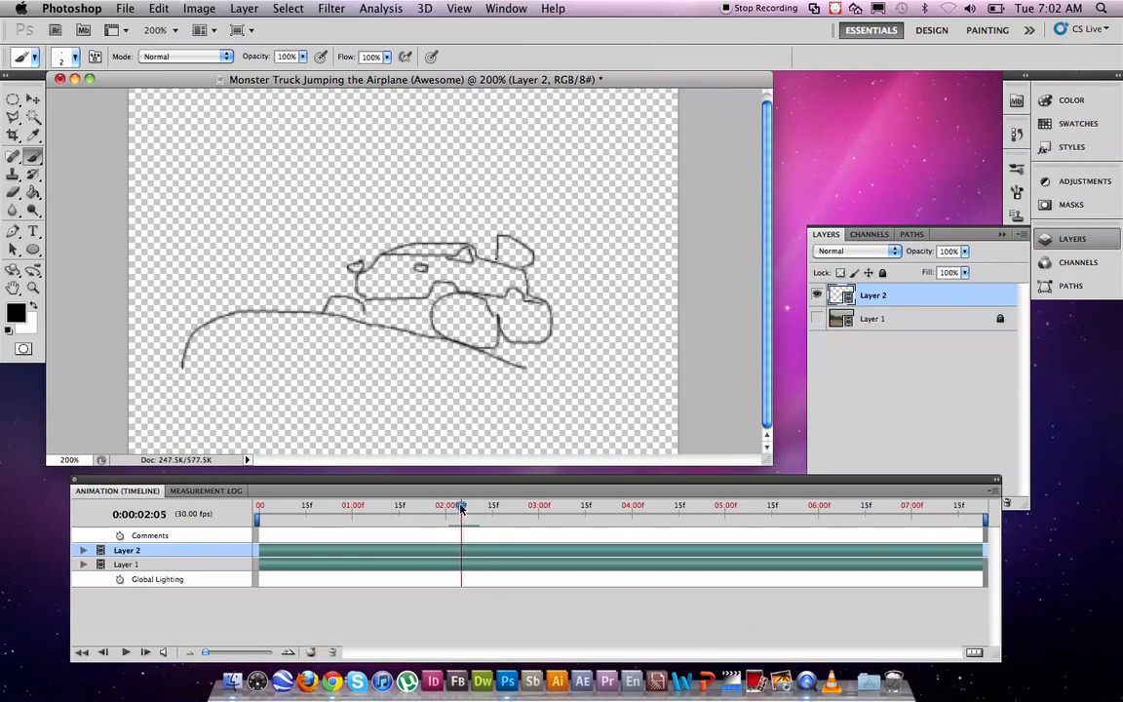
pyautogui.moveTo(460, 518); pyautogui.dragTo(466, 518)
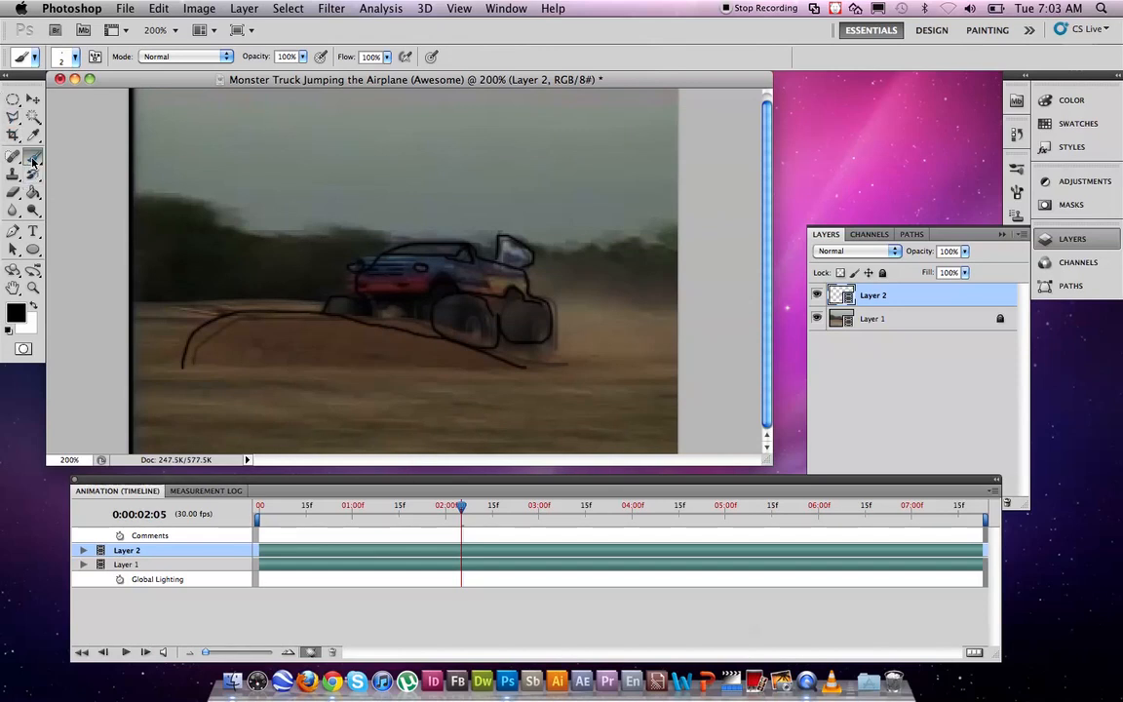
pyautogui.moveTo(33, 159)
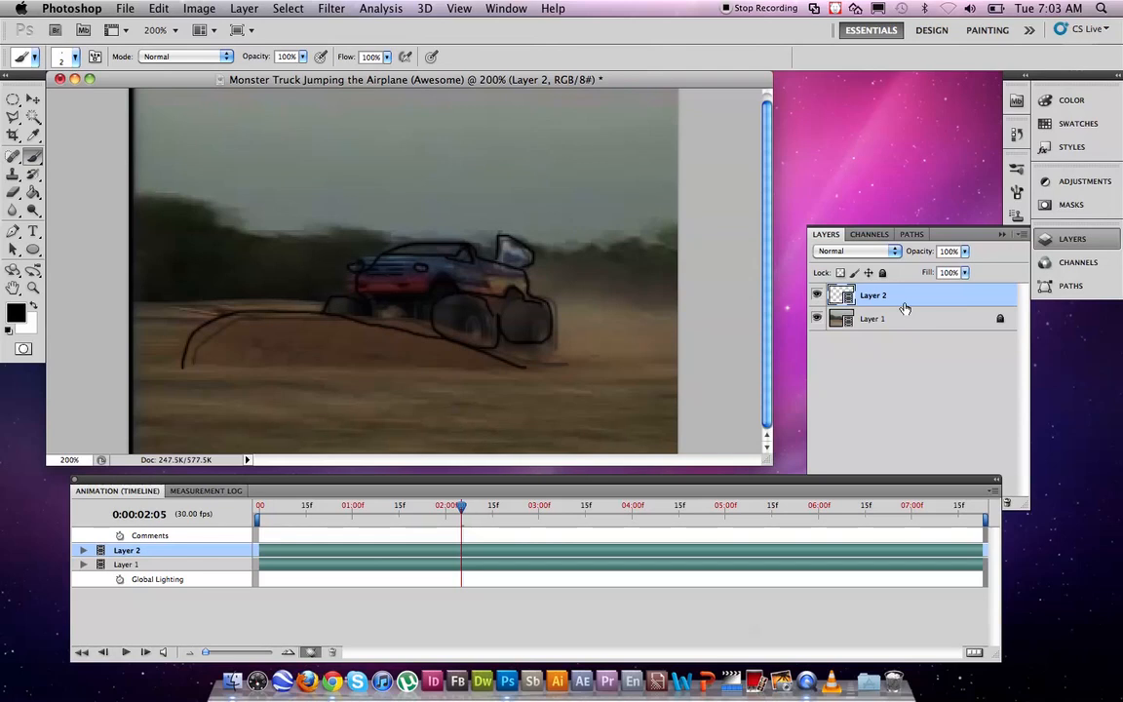
pyautogui.moveTo(898, 308)
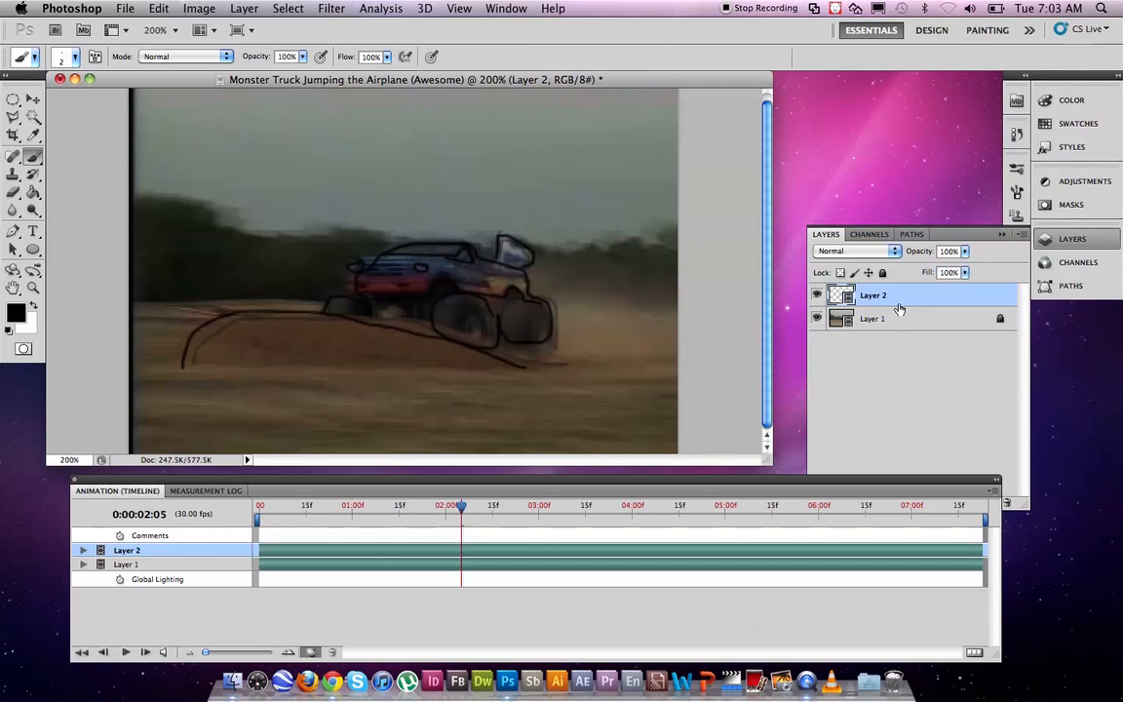